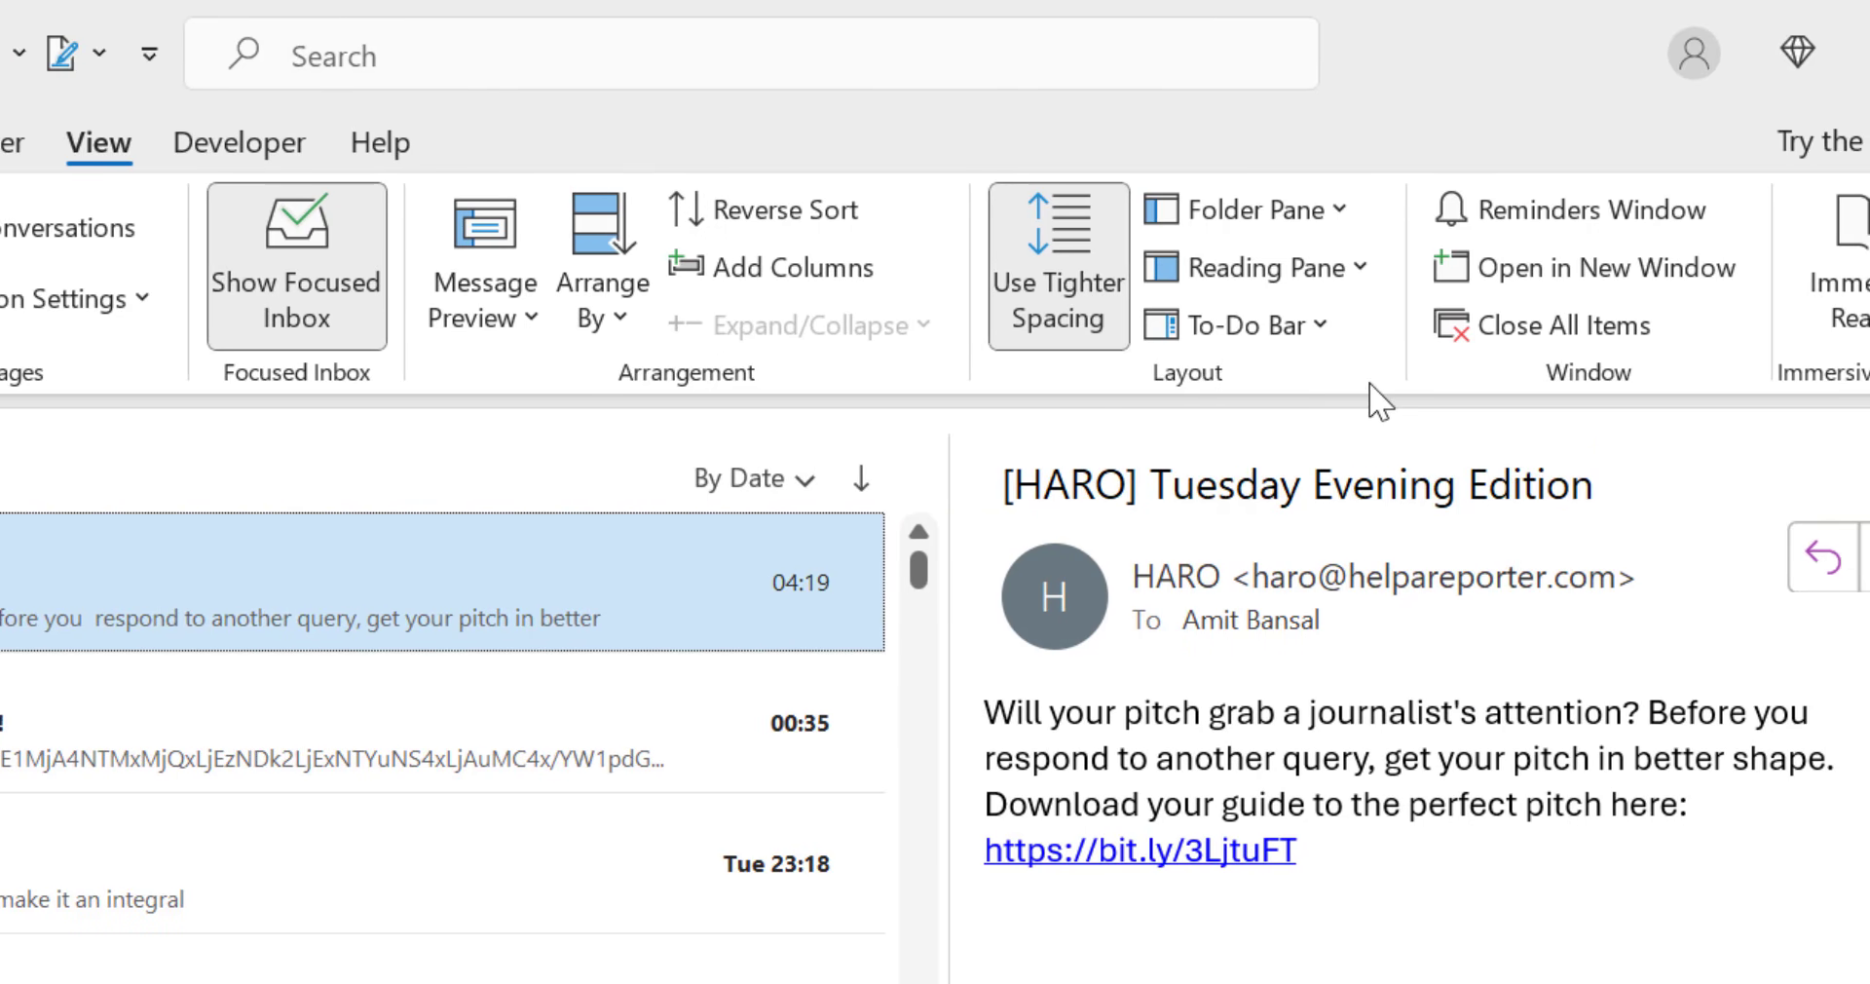
pyautogui.moveTo(1247, 209)
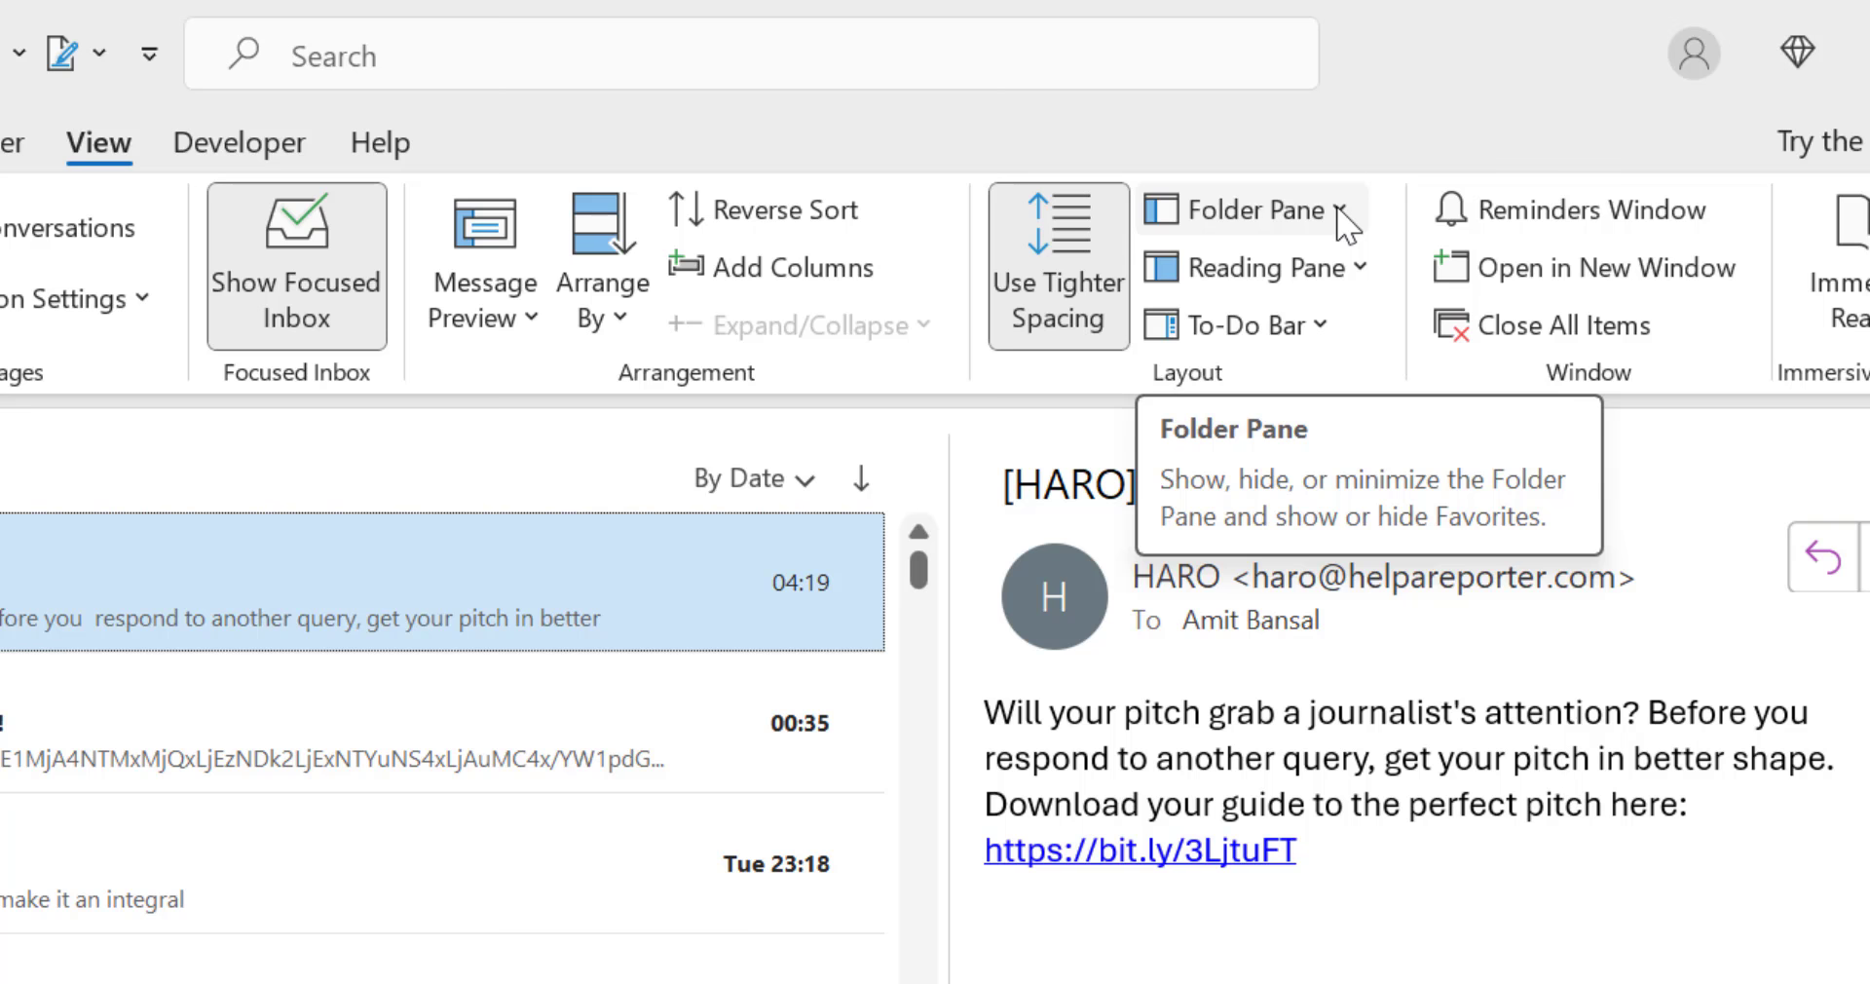
# - Set the classic Outlook Folder Pane to Normal, showing Favorites and account folders
pyautogui.click(1247, 210)
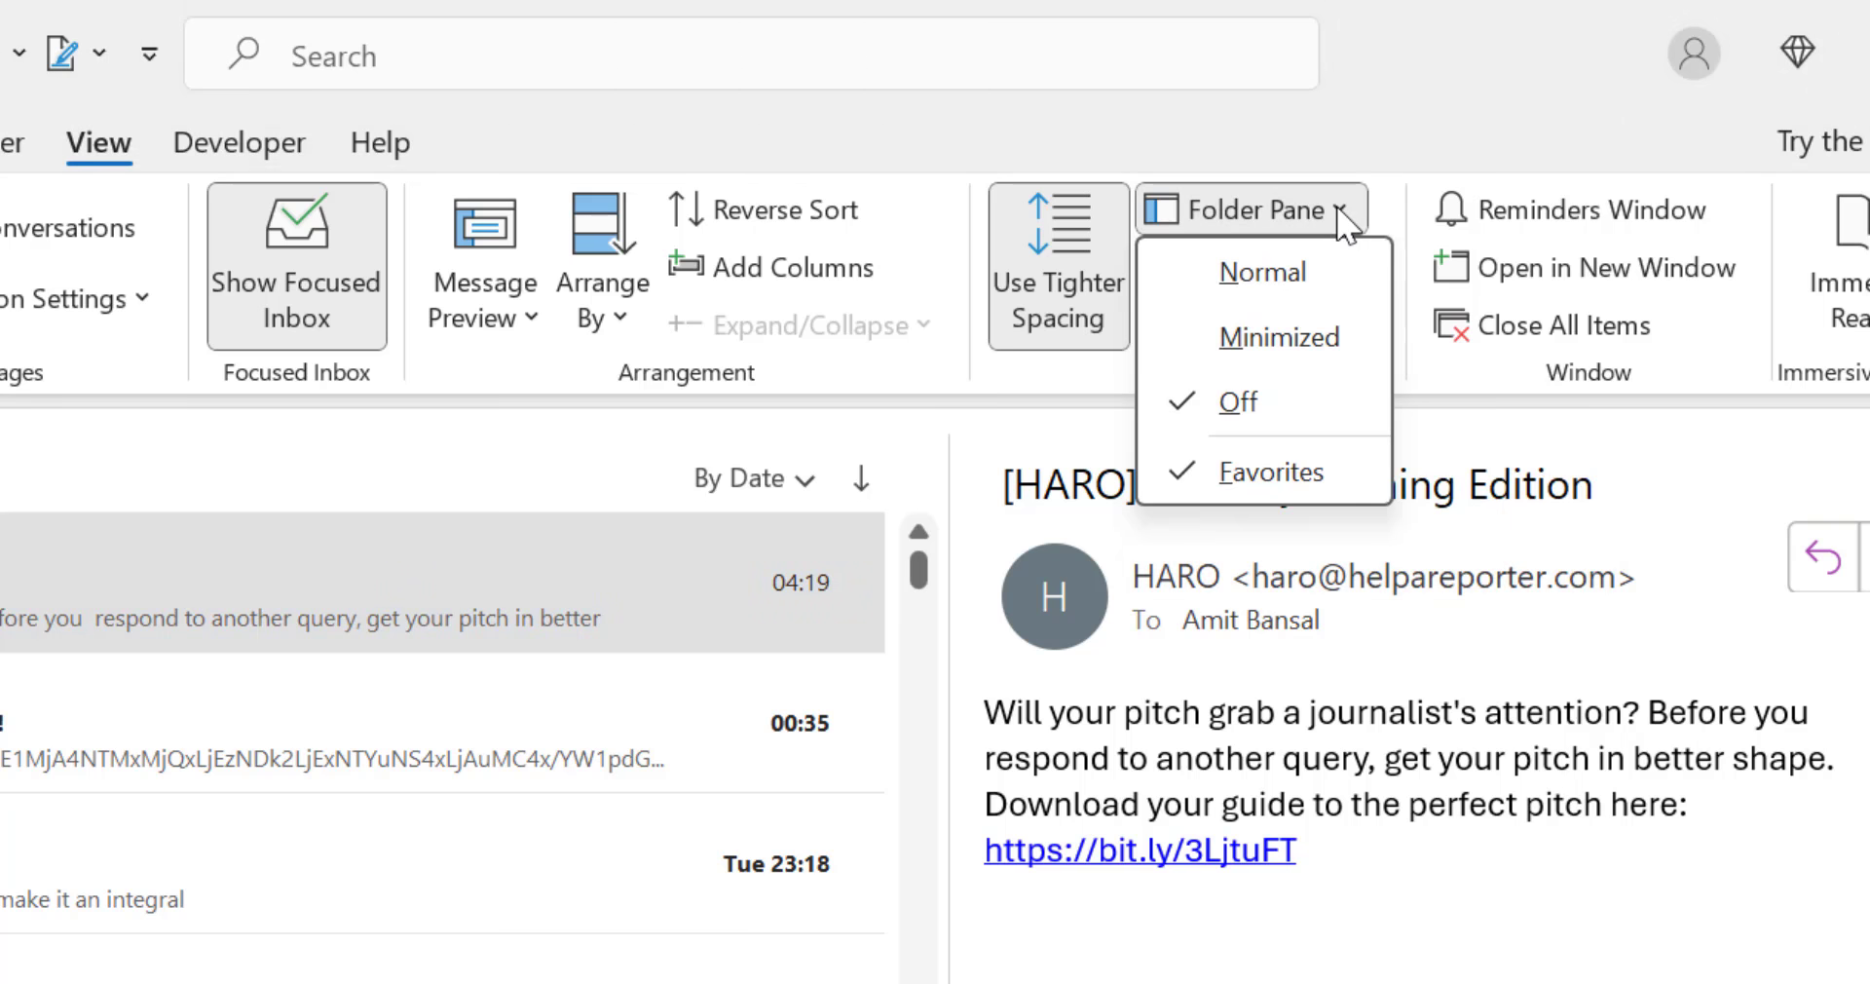
pyautogui.moveTo(1279, 337)
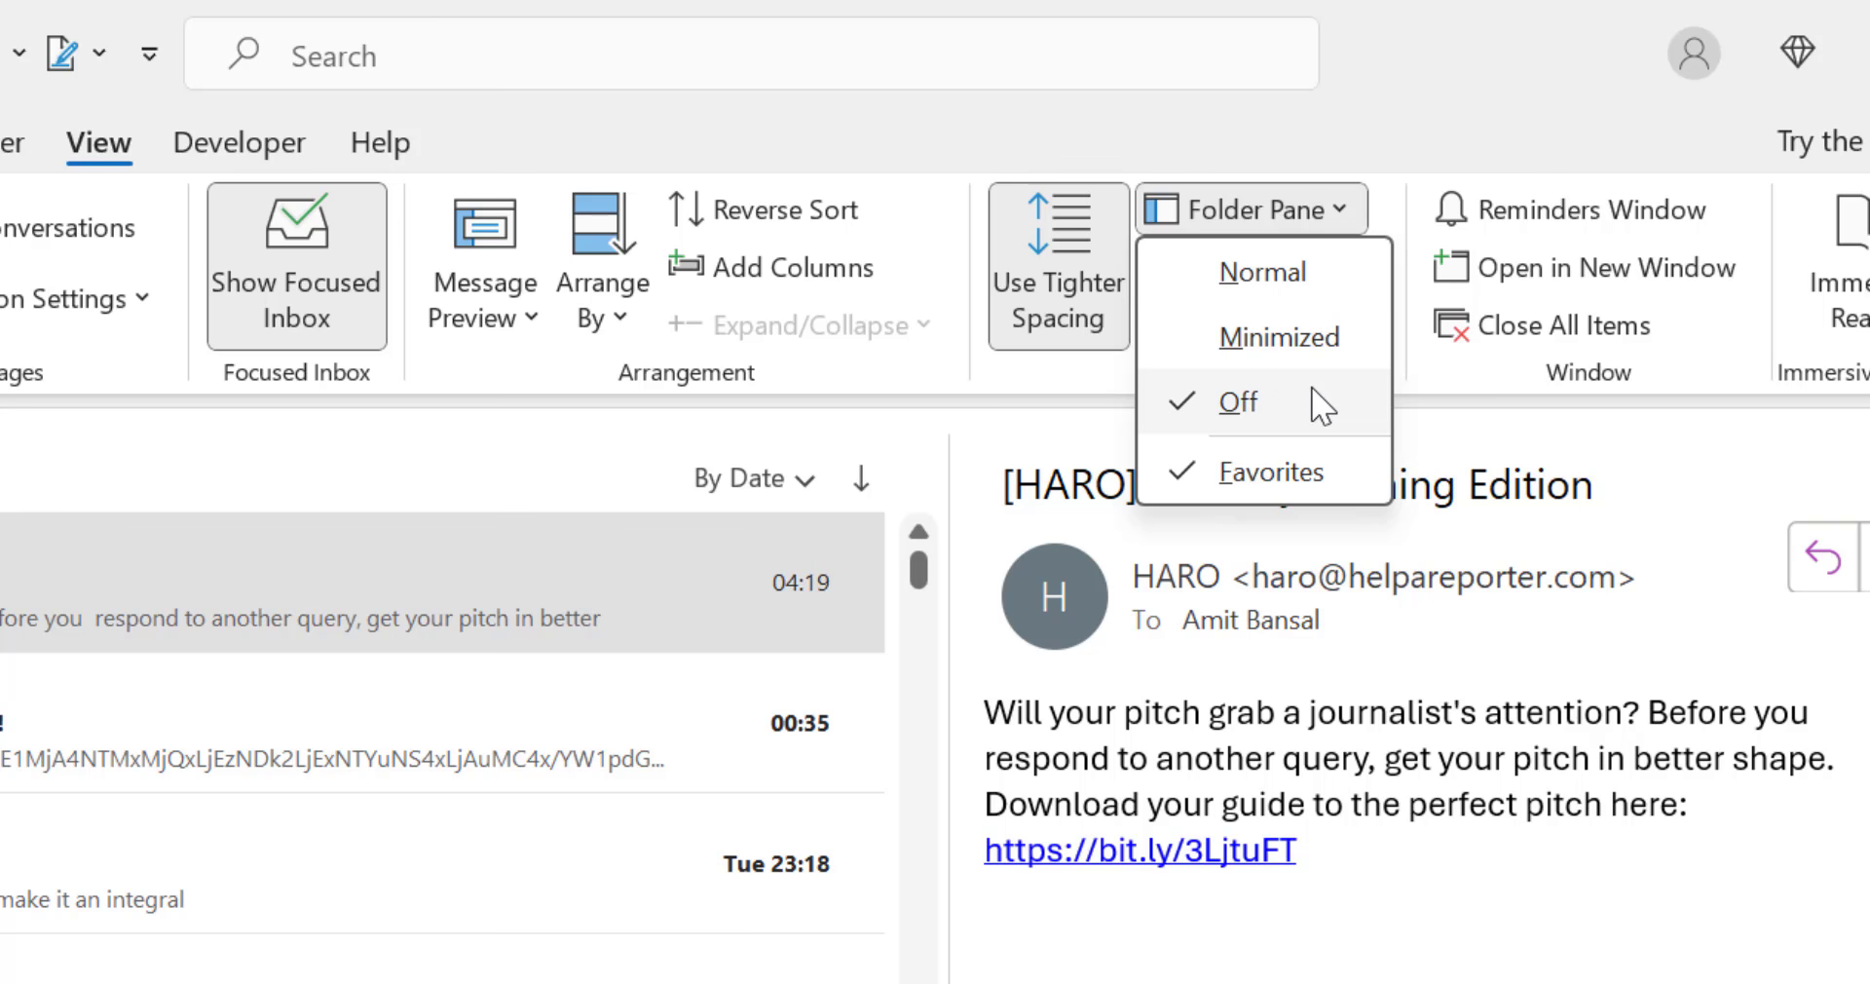
pyautogui.moveTo(1205, 420)
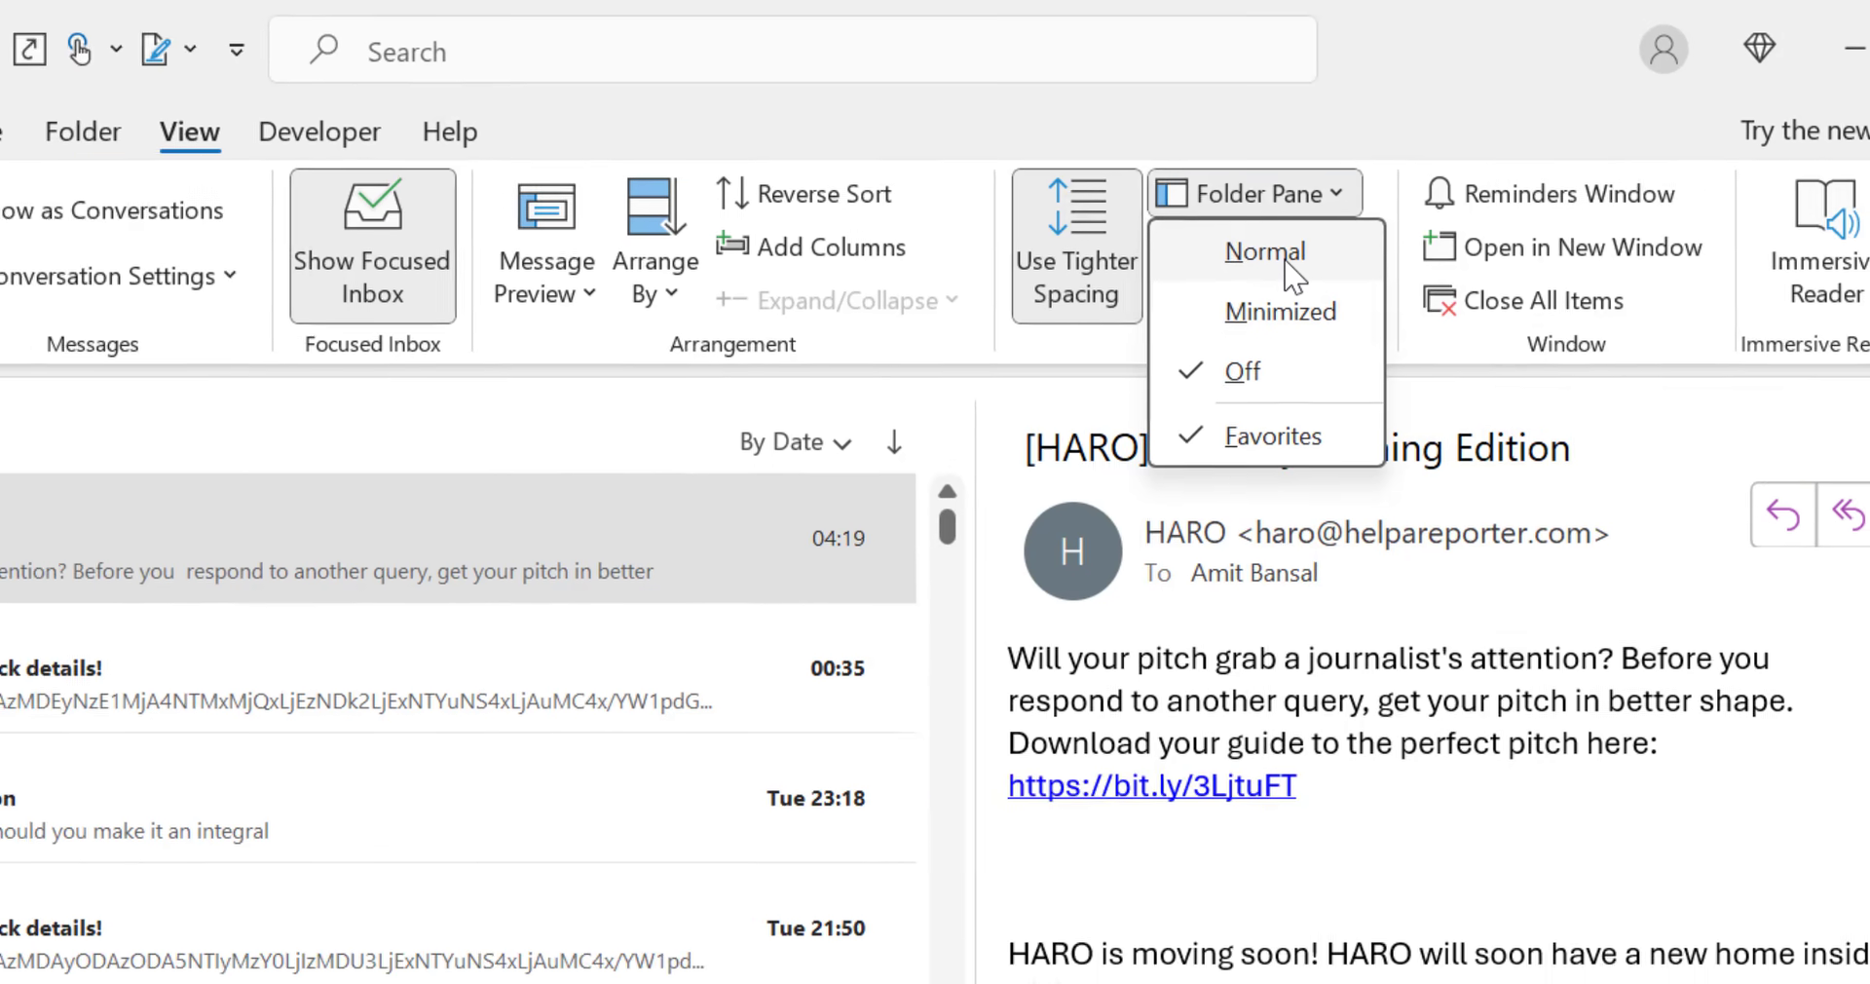
pyautogui.click(1265, 251)
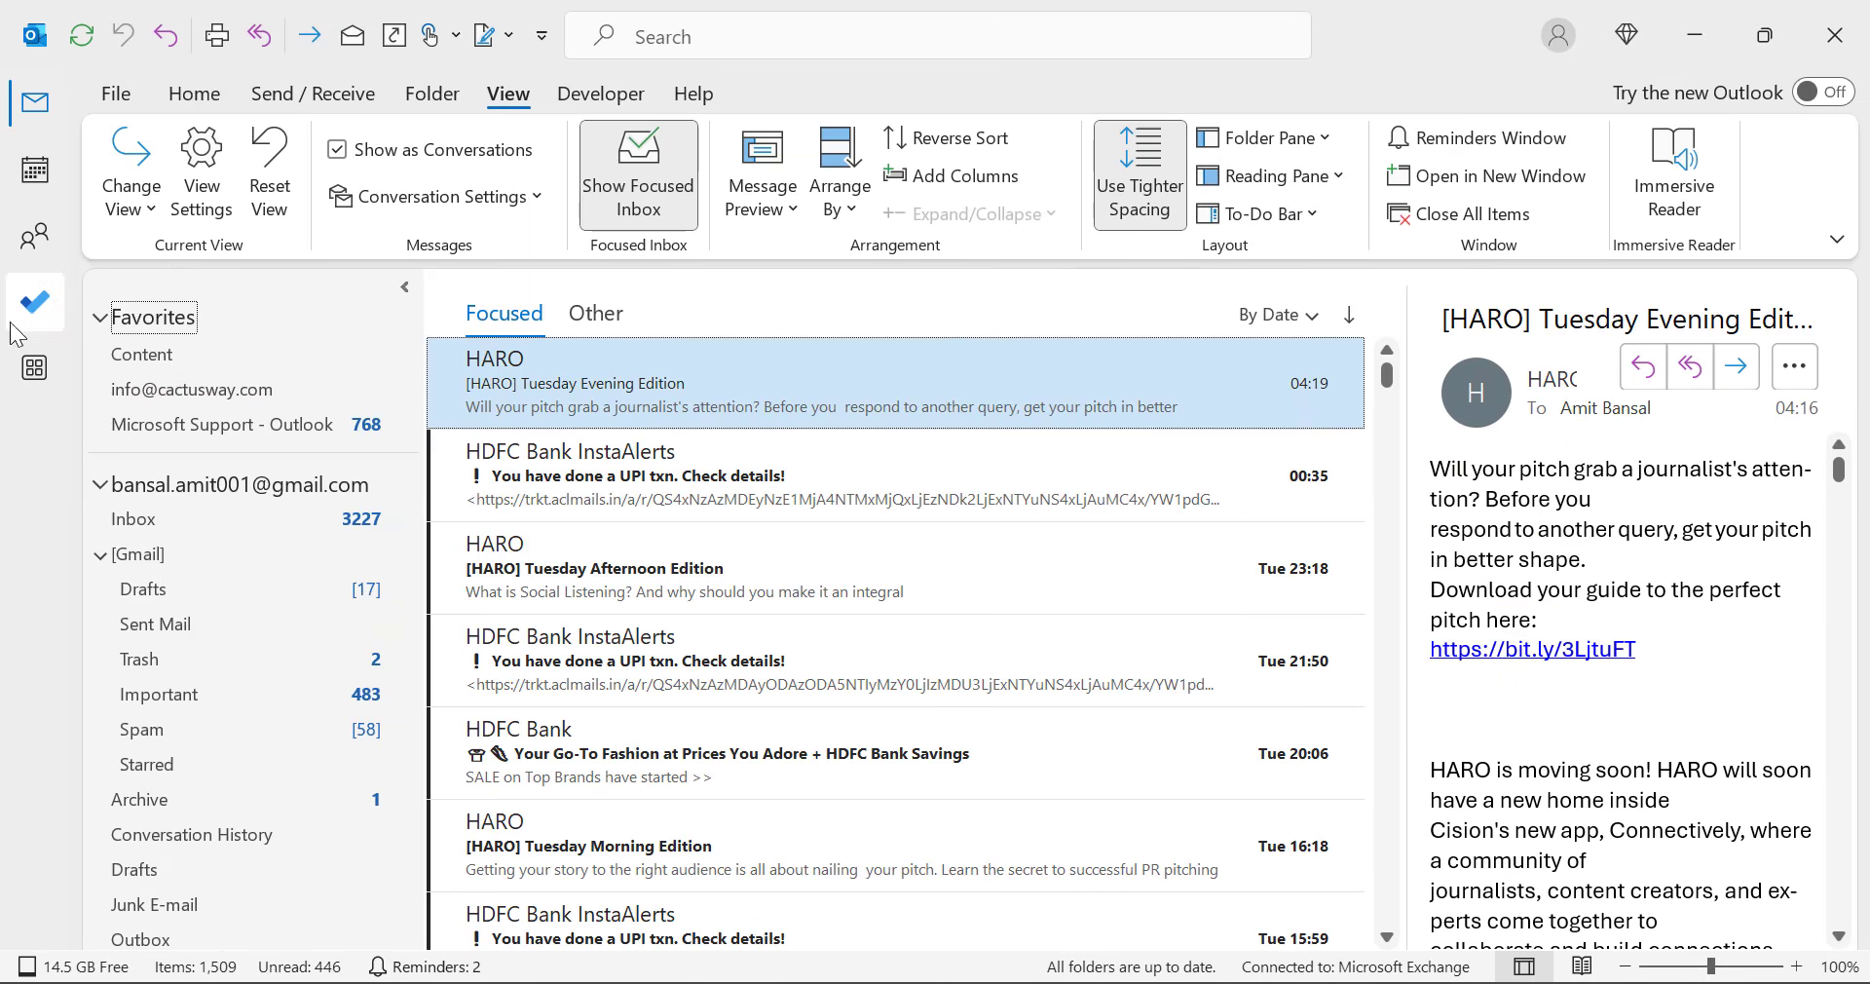
pyautogui.moveTo(7, 722)
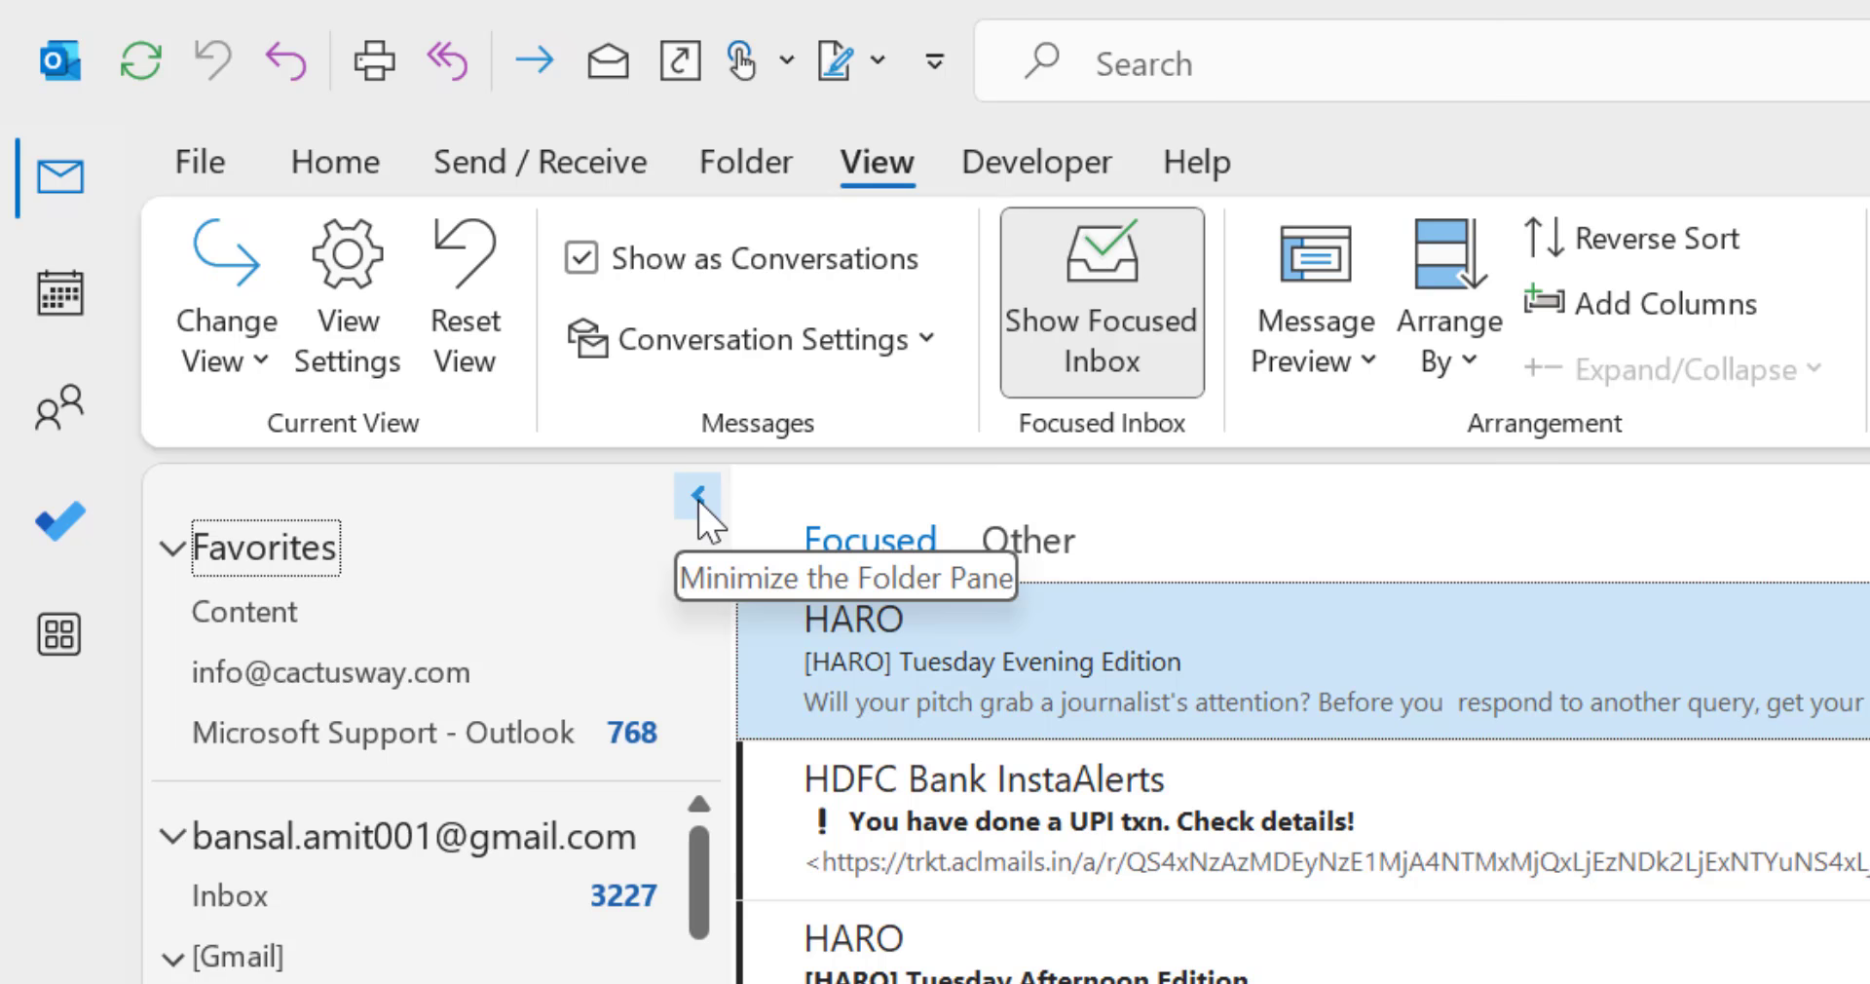
pyautogui.click(697, 494)
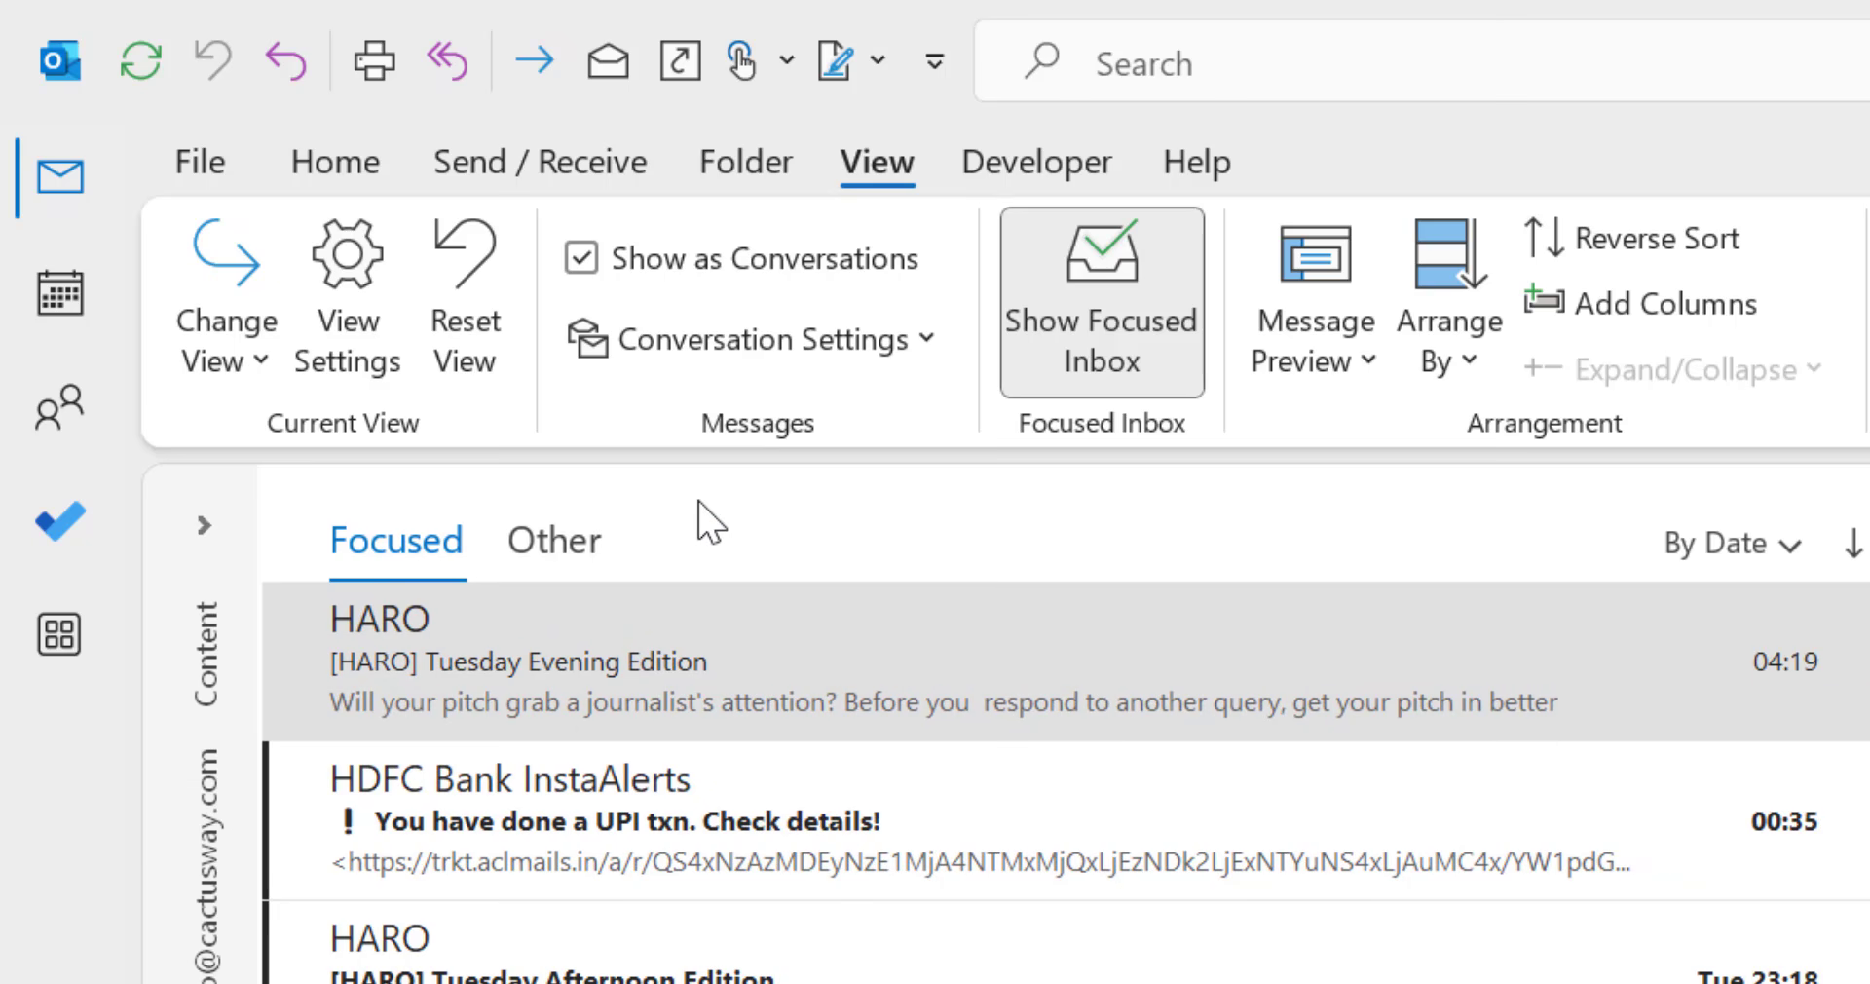
pyautogui.moveTo(10, 412)
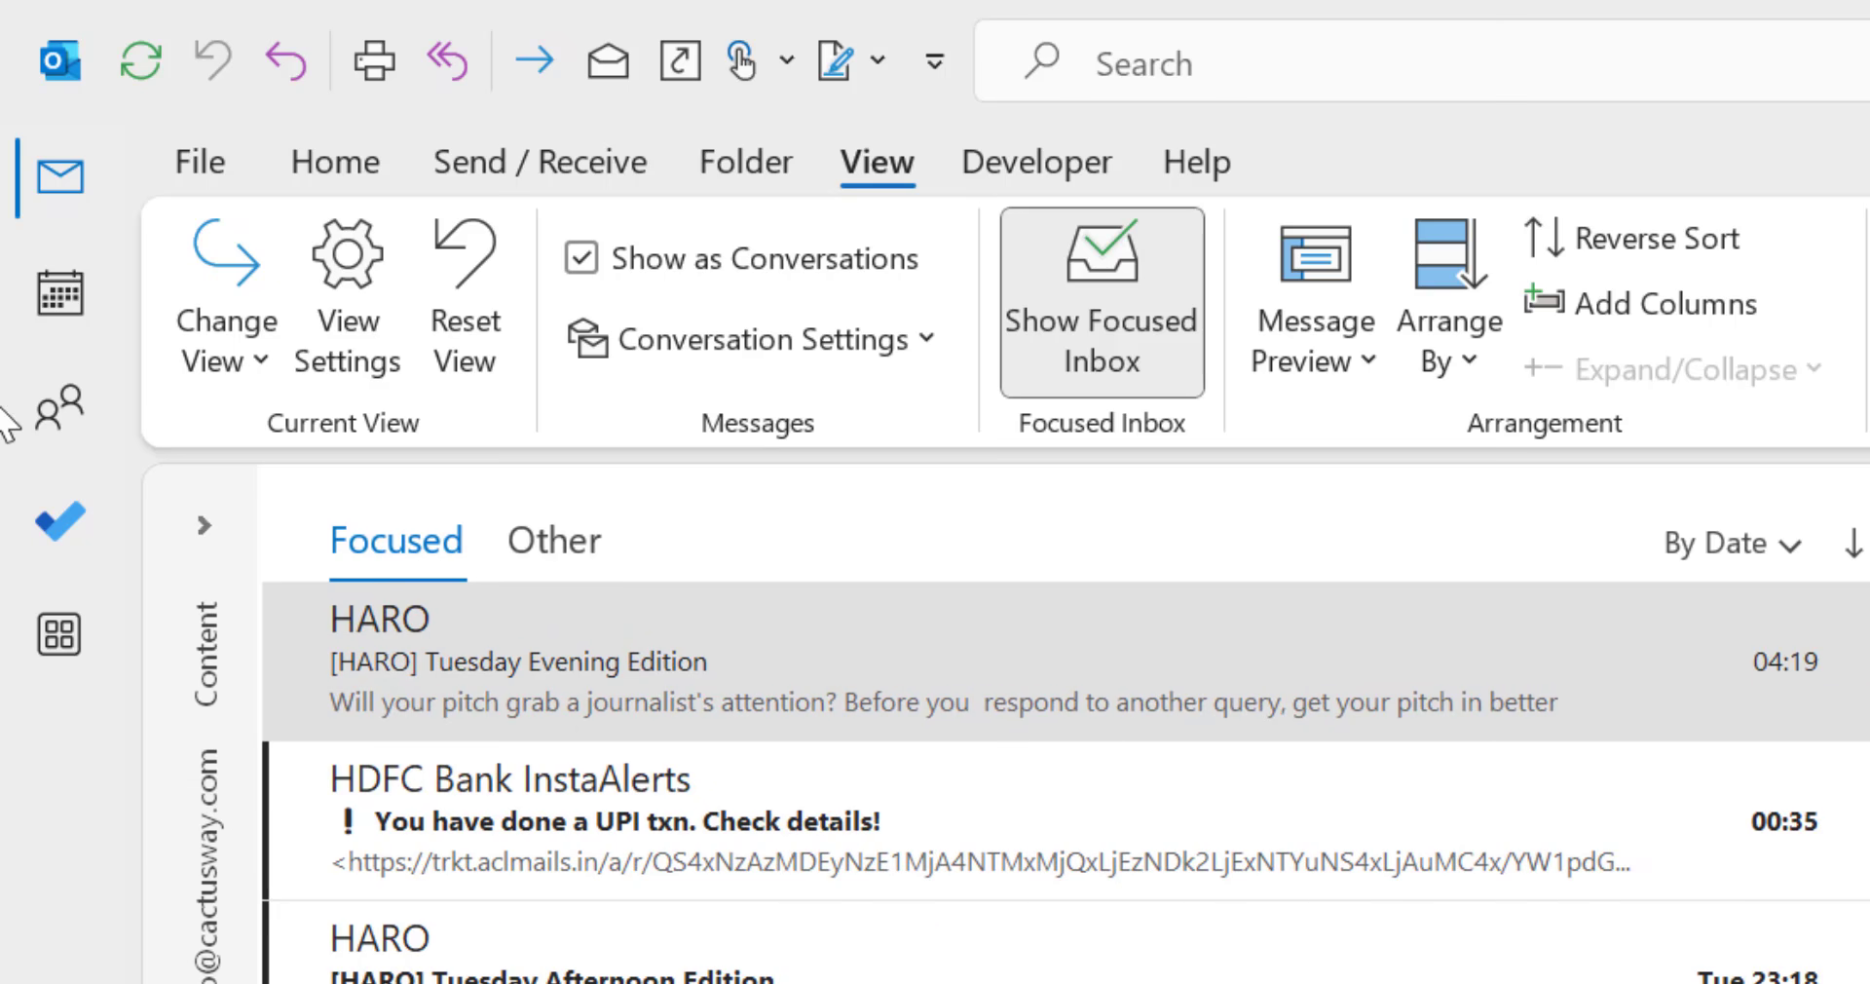
pyautogui.moveTo(132, 749)
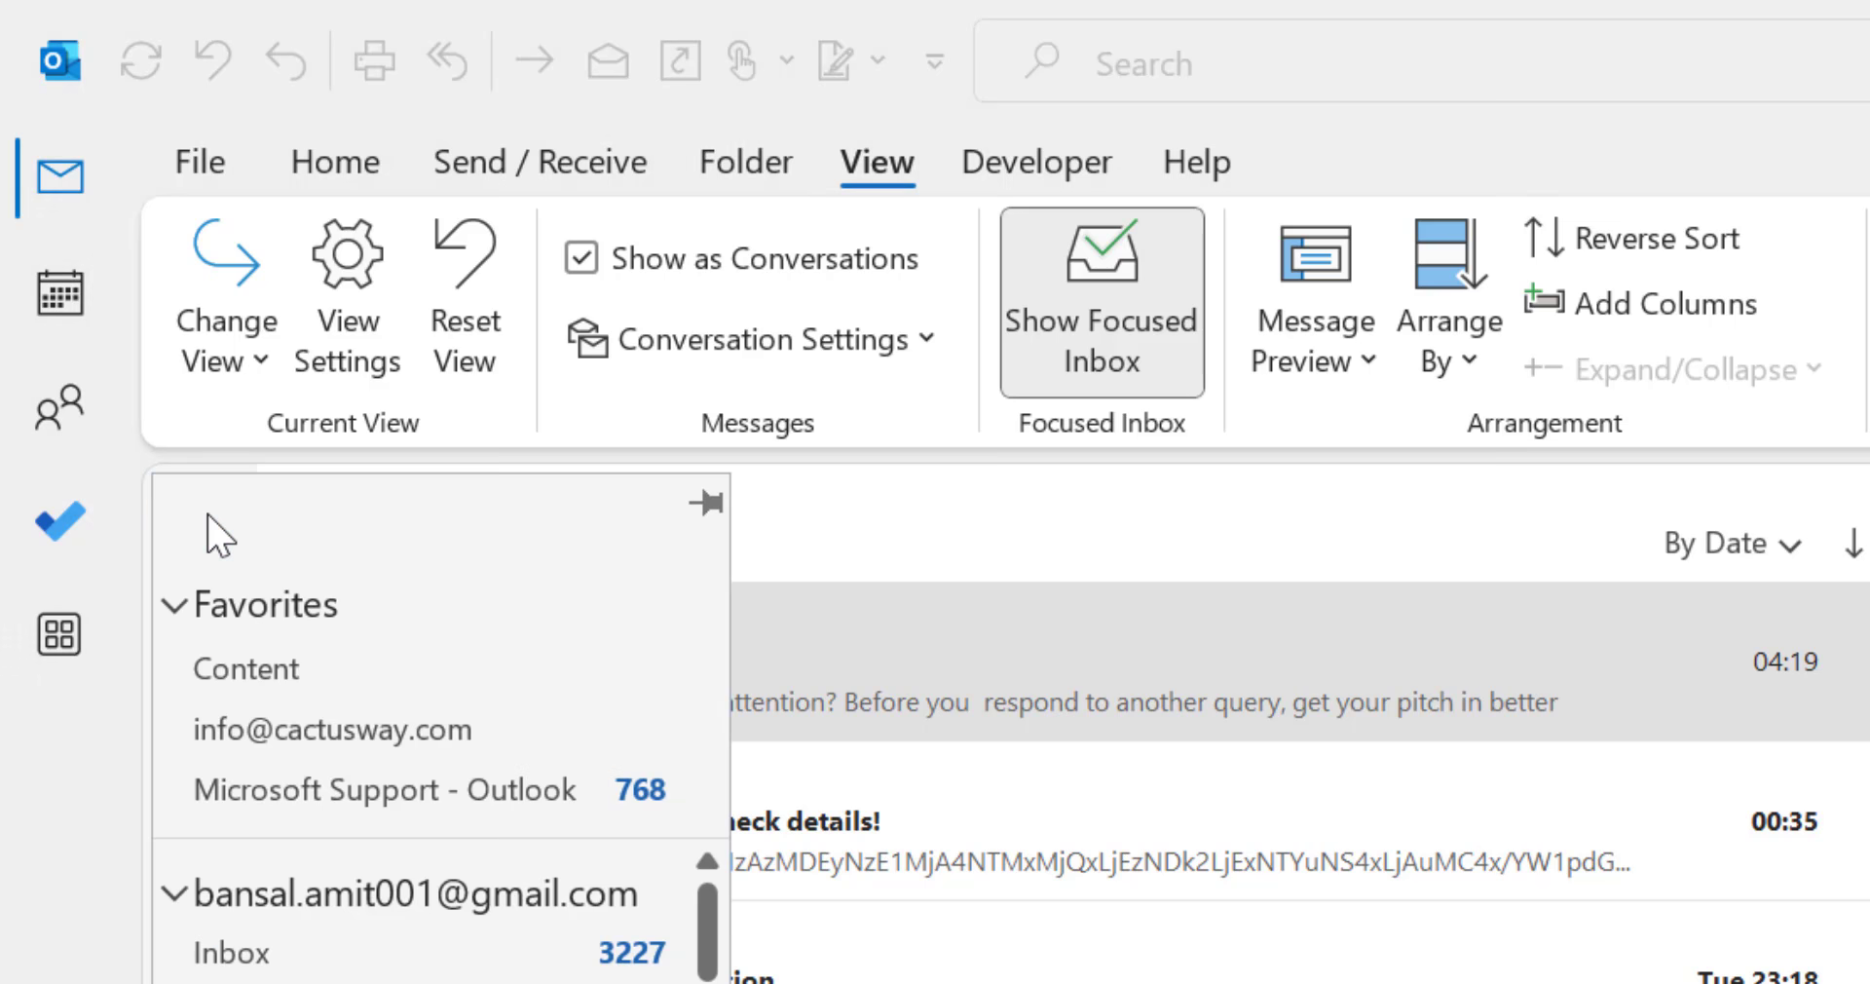
pyautogui.scroll(-3)
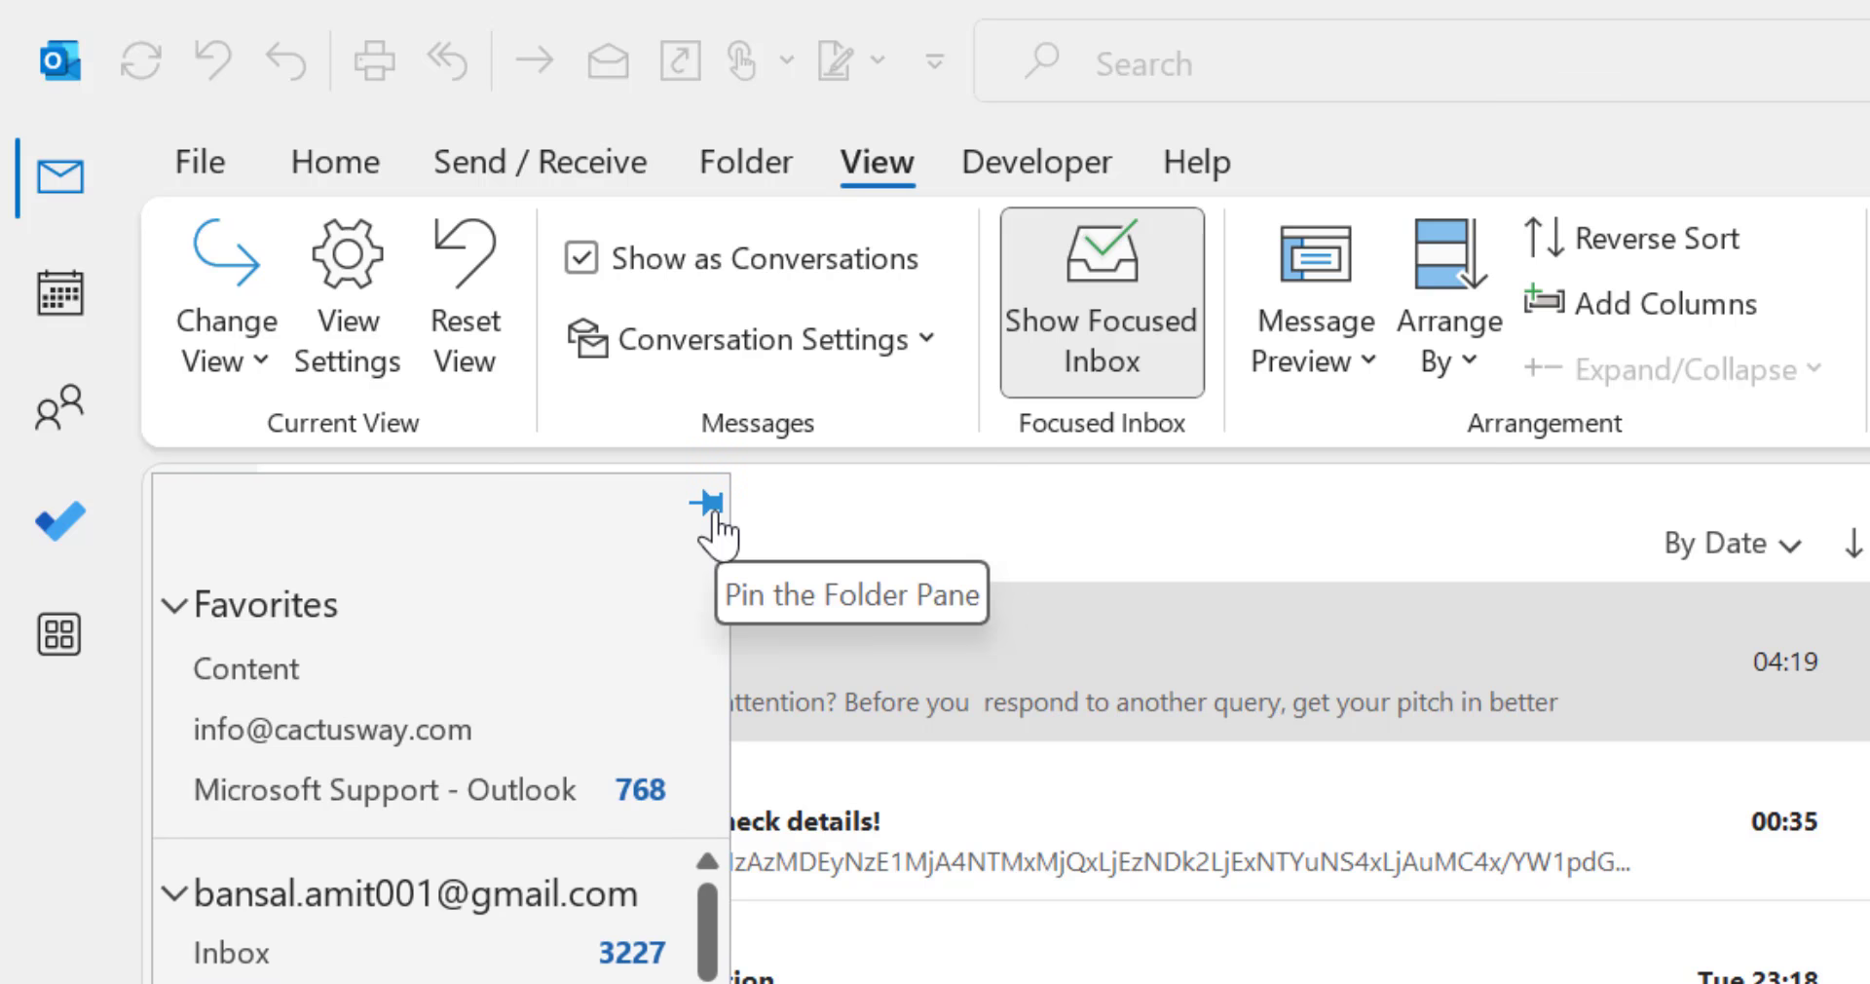
pyautogui.click(707, 500)
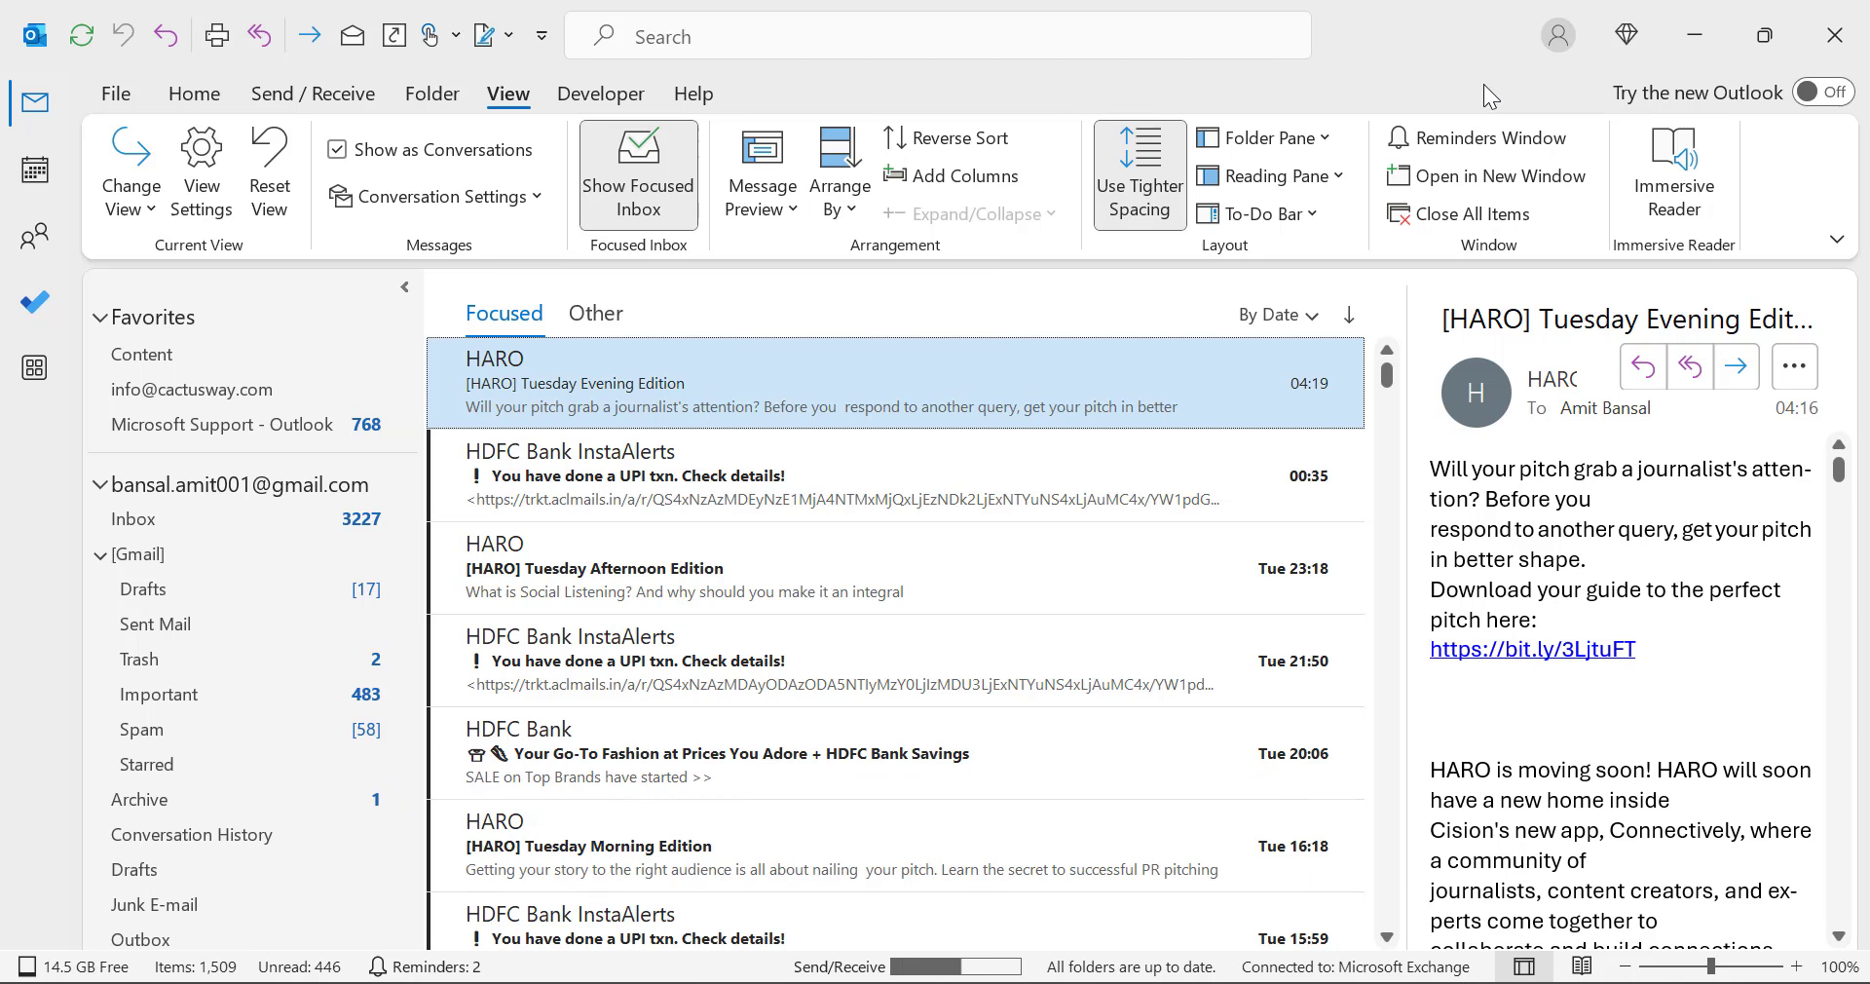
pyautogui.moveTo(5, 833)
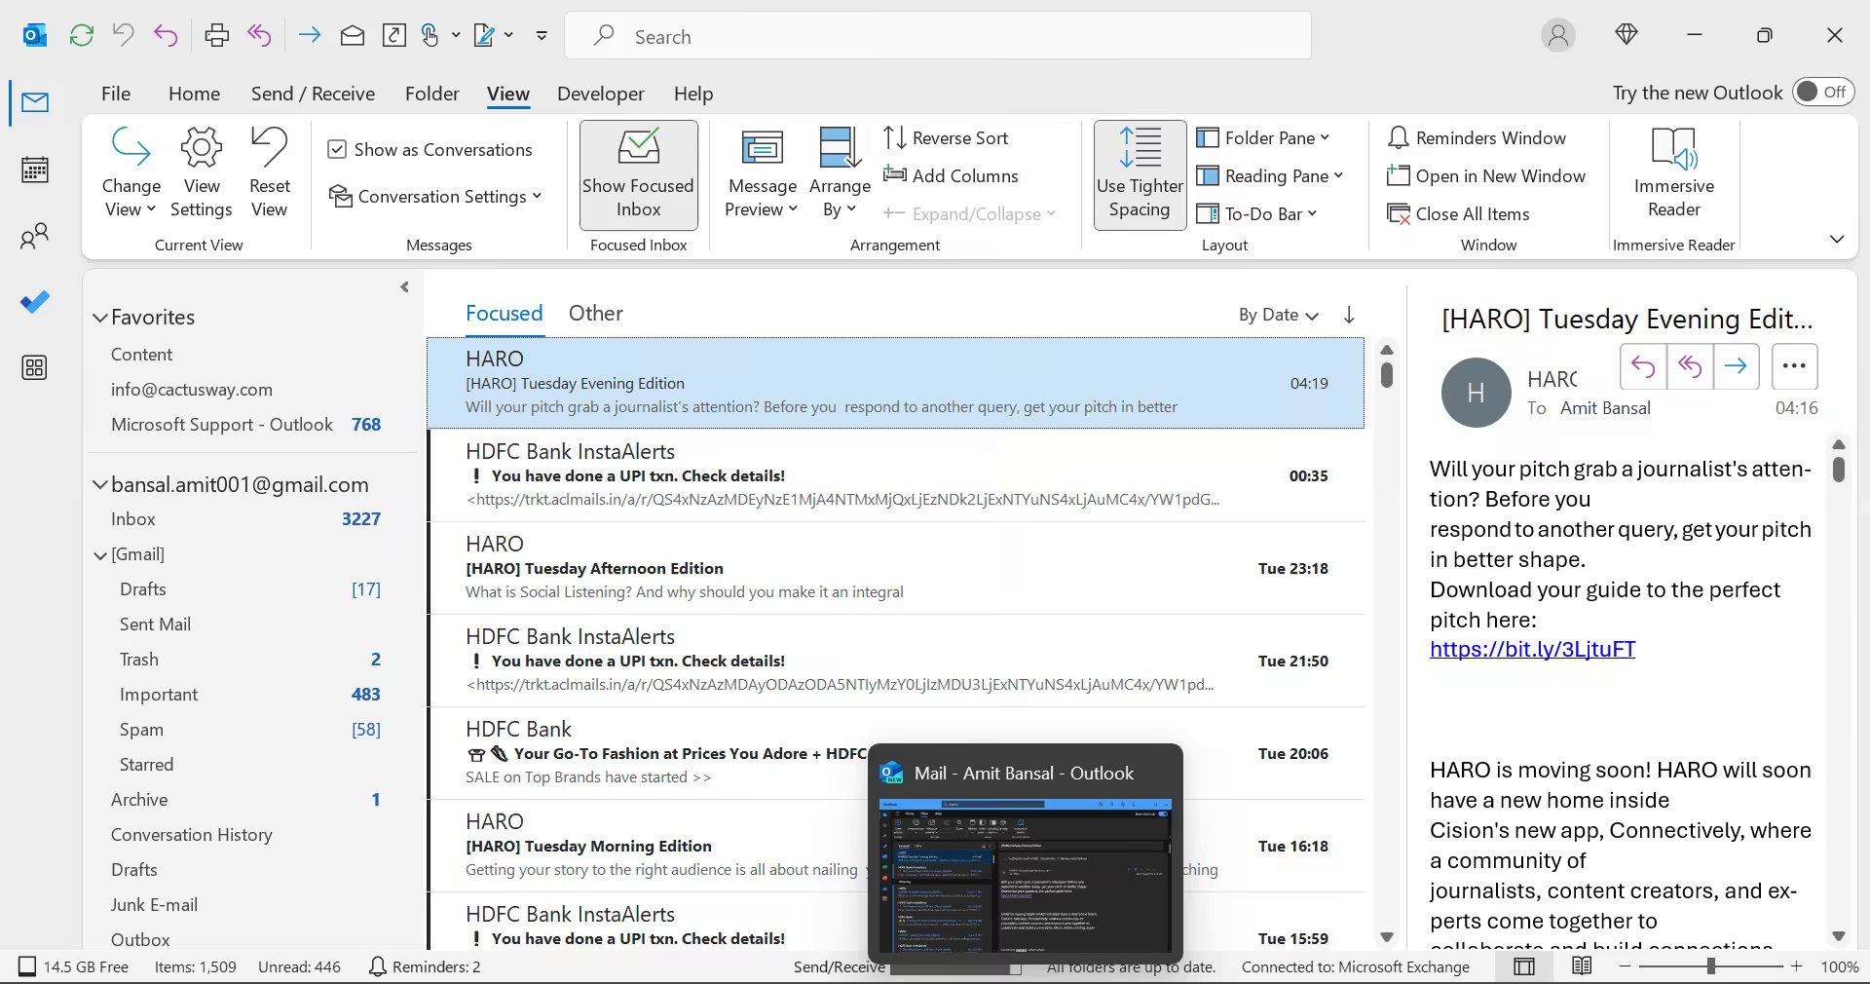
# - Bring up the new Outlook window from its taskbar thumbnail
pyautogui.click(1827, 91)
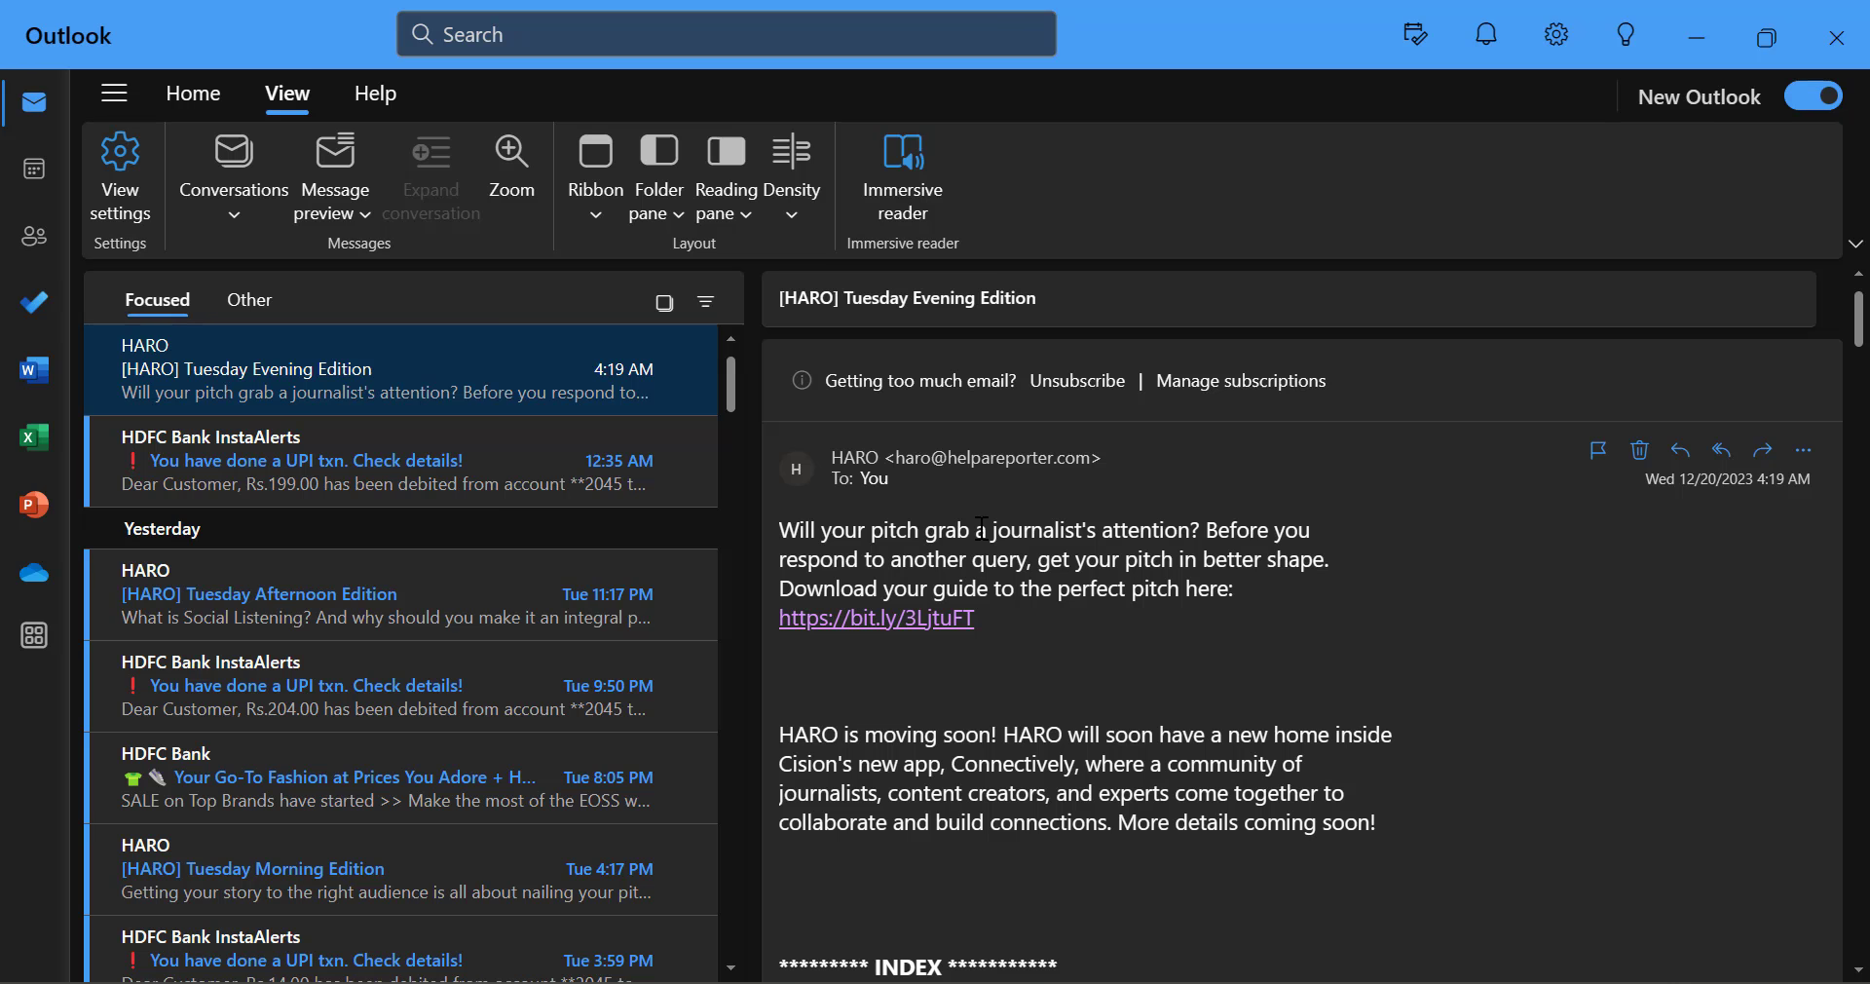
pyautogui.moveTo(270, 592)
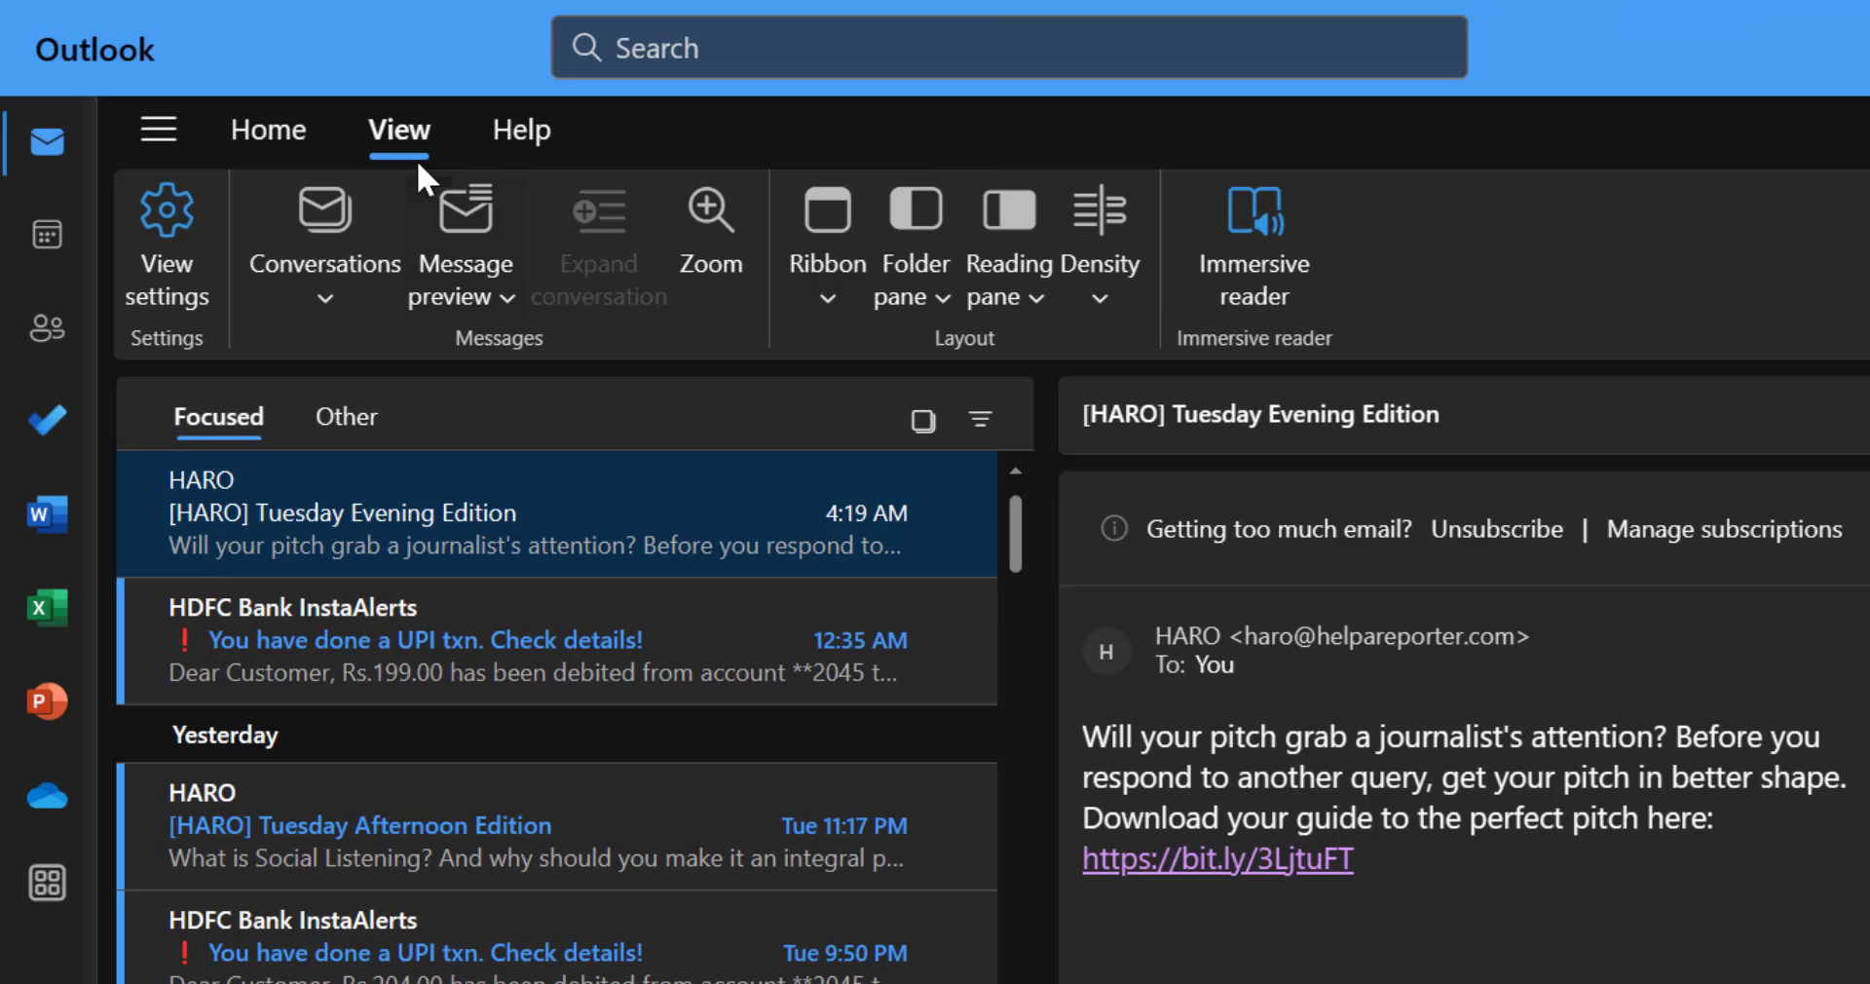
pyautogui.moveTo(915, 244)
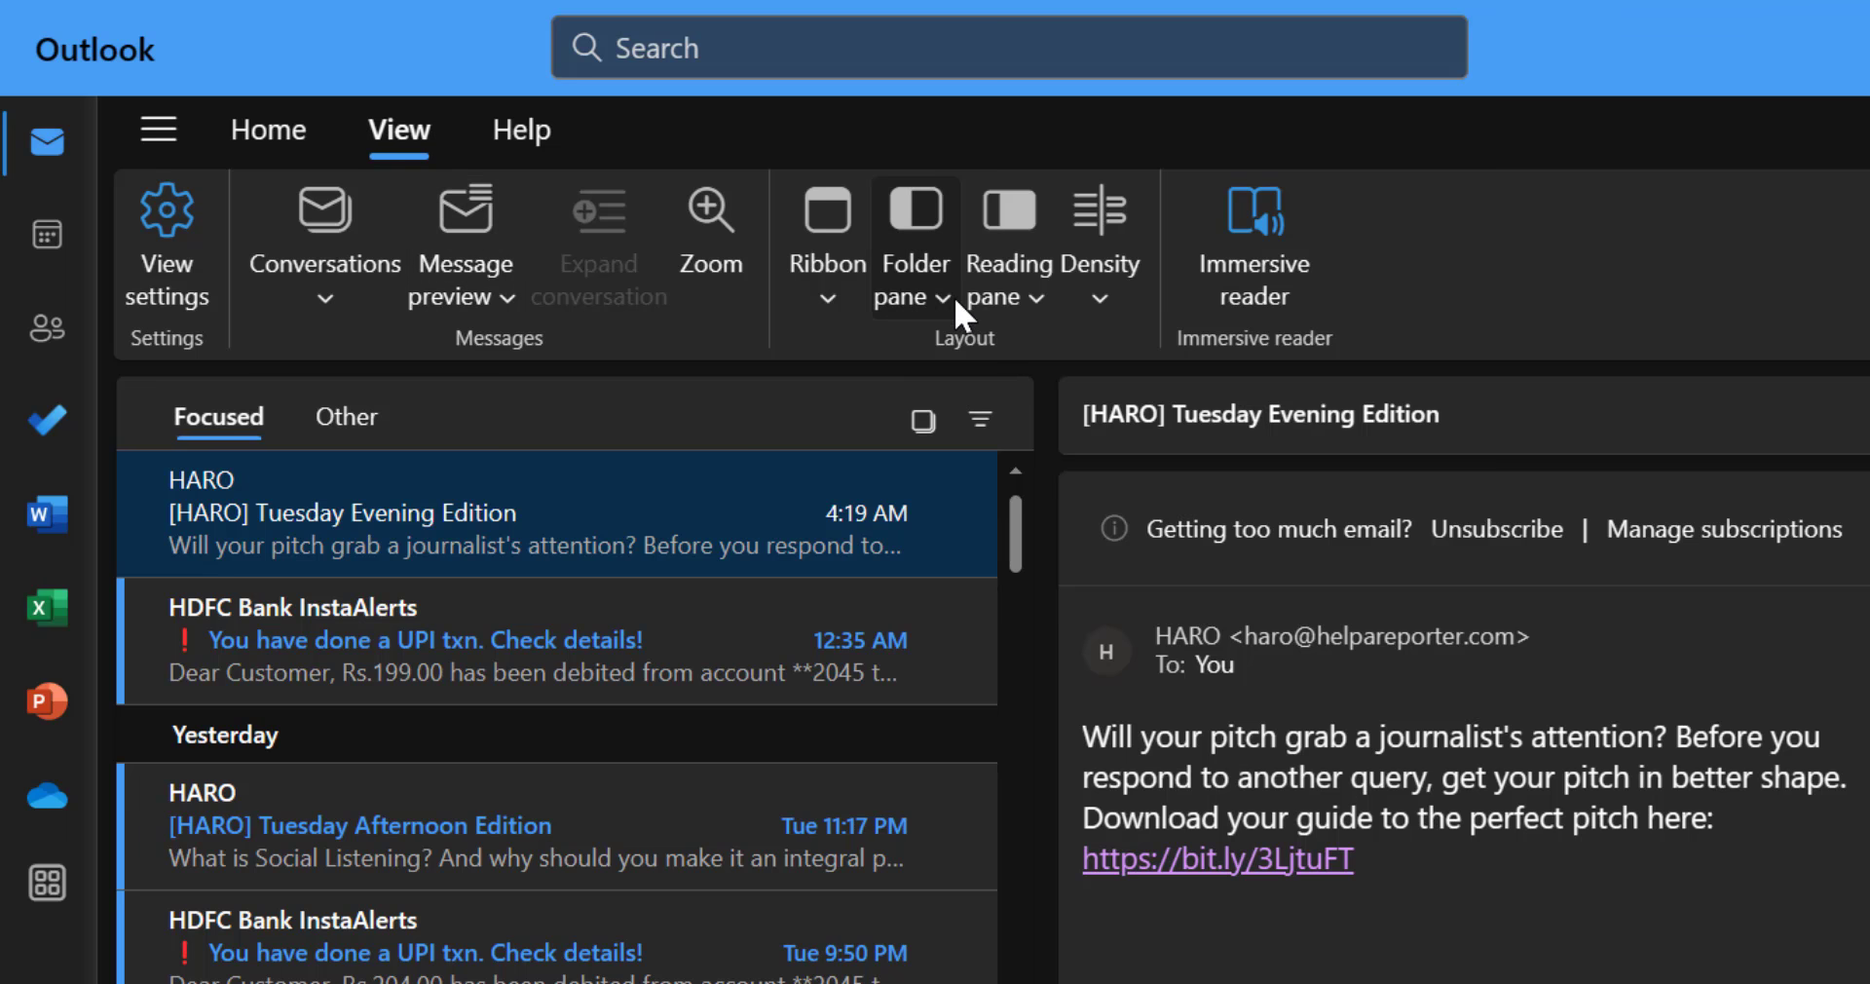
# - Set Folder pane to Show in new Outlook, listing Inbox and subfolders
pyautogui.click(914, 286)
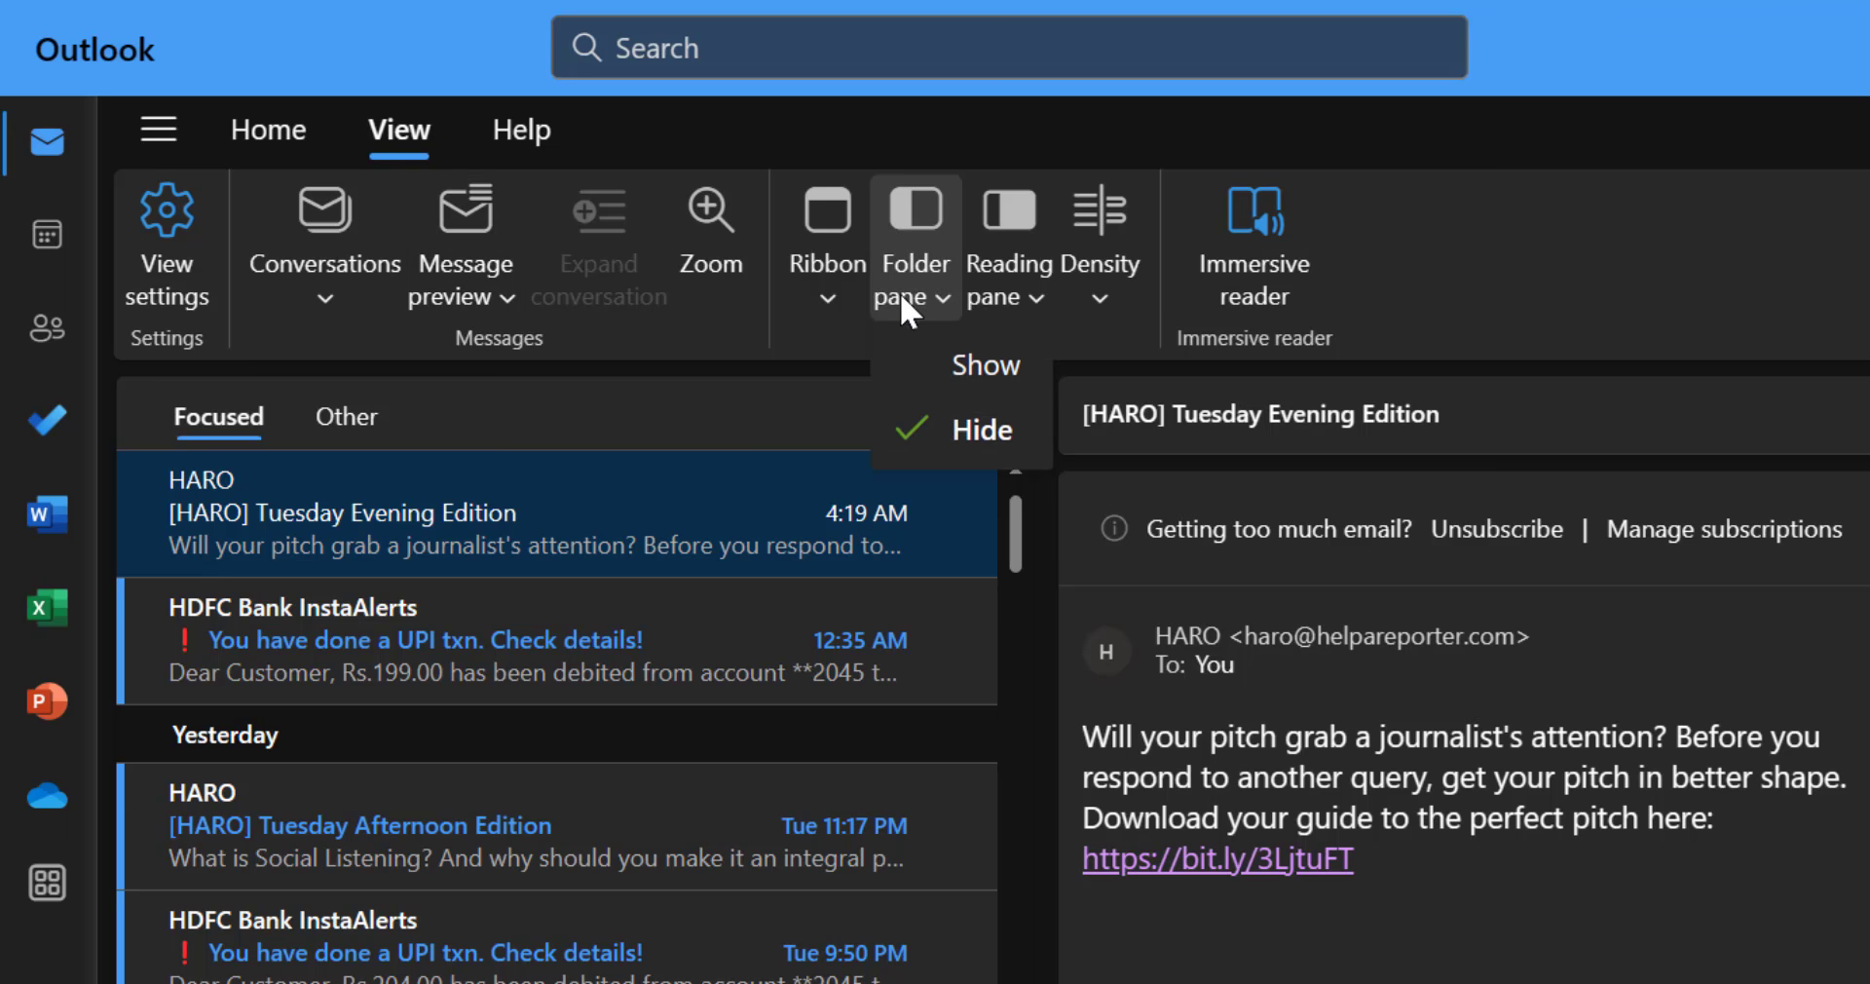
pyautogui.moveTo(960, 429)
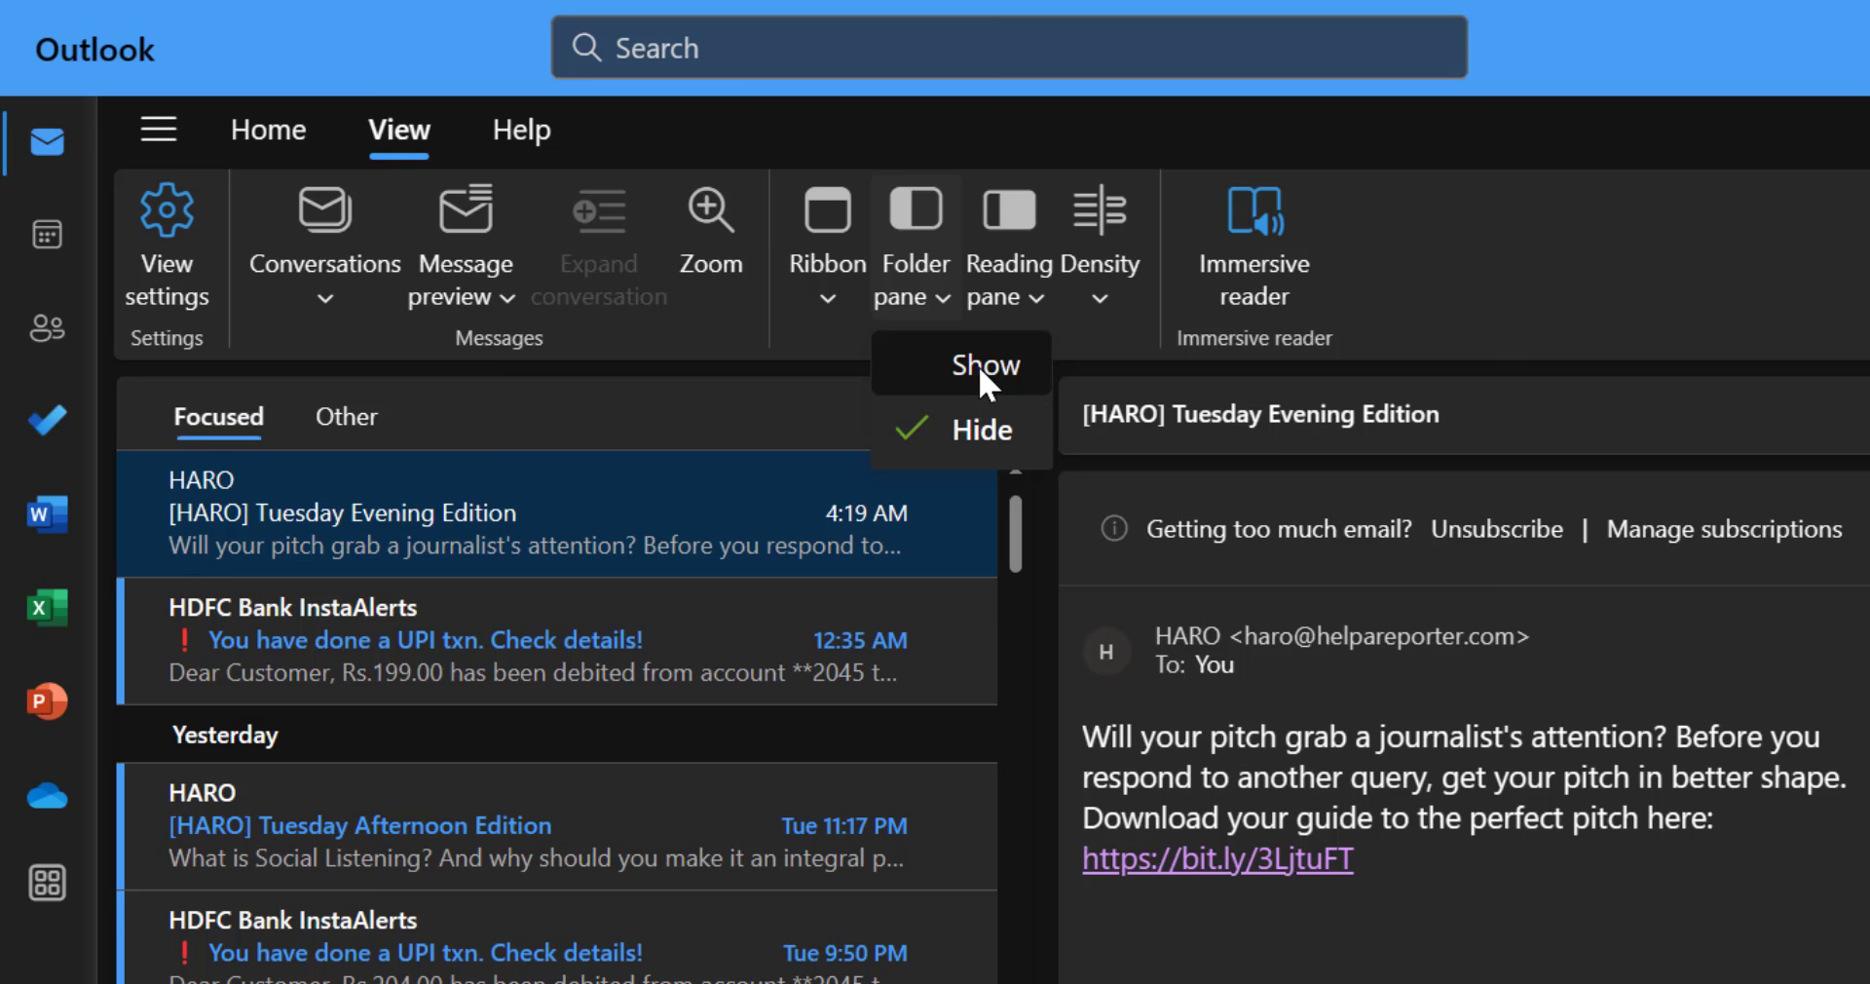
pyautogui.click(986, 365)
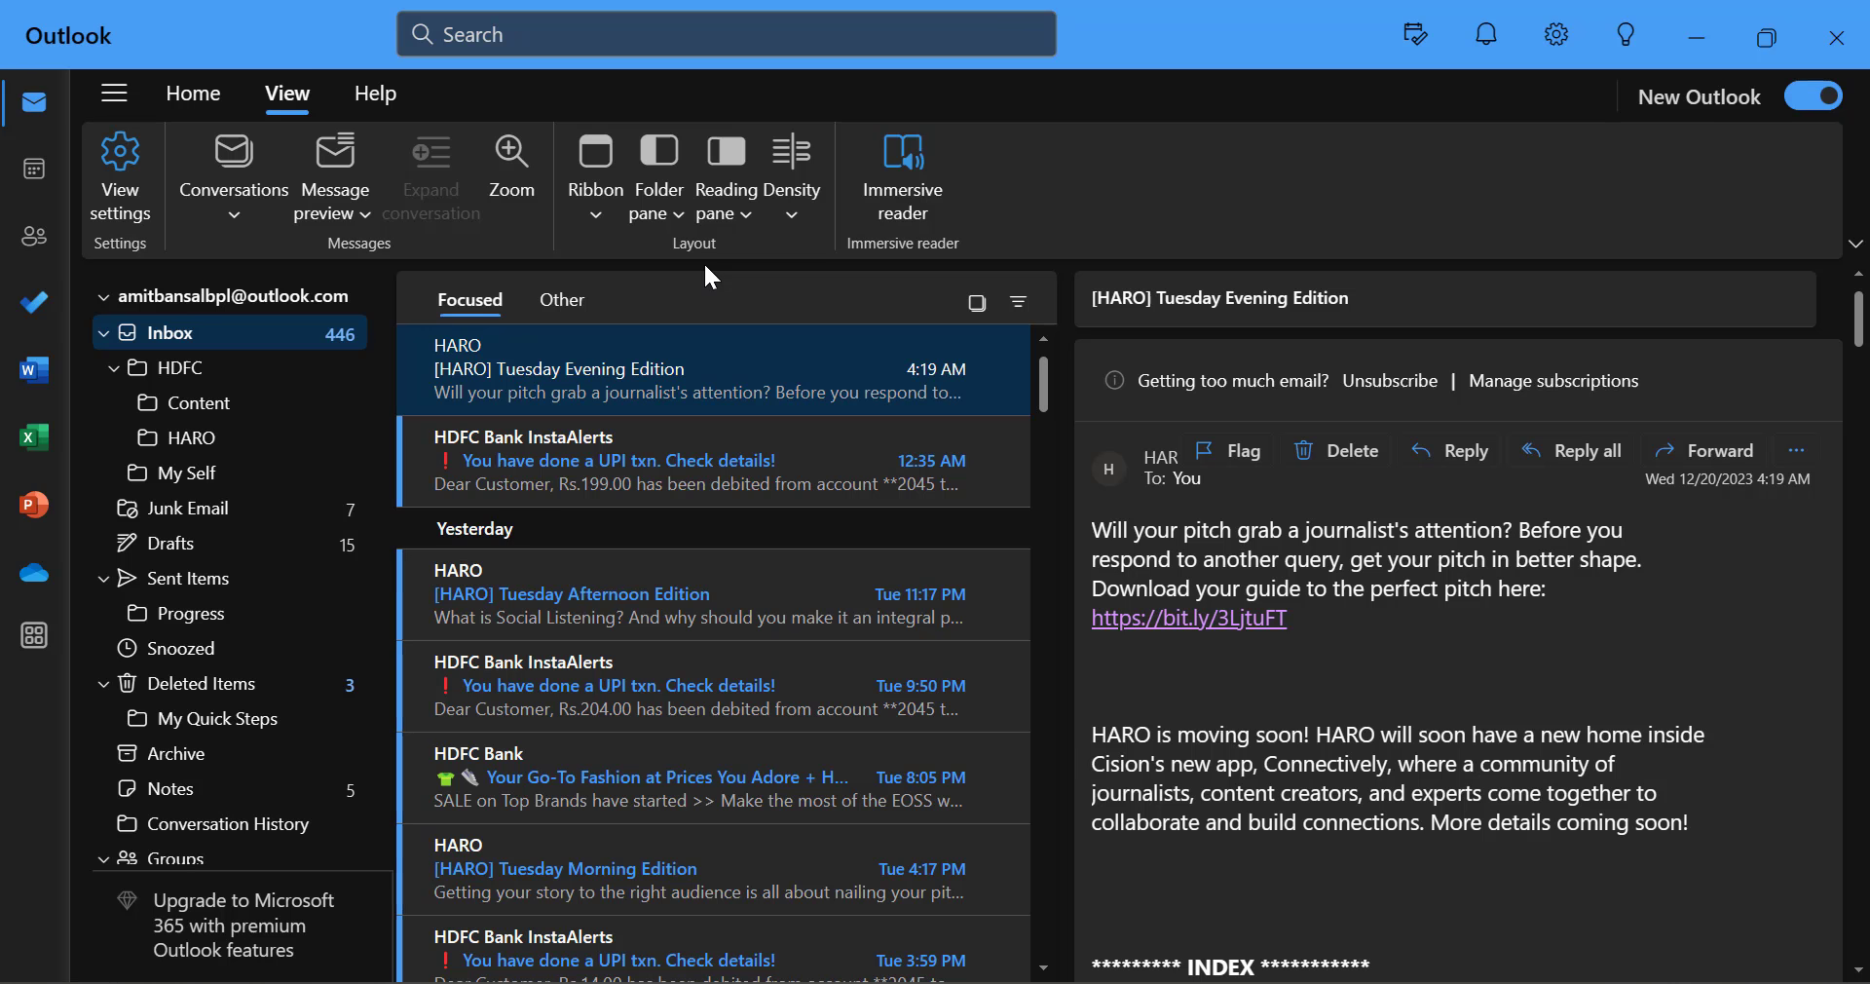
pyautogui.moveTo(94, 758)
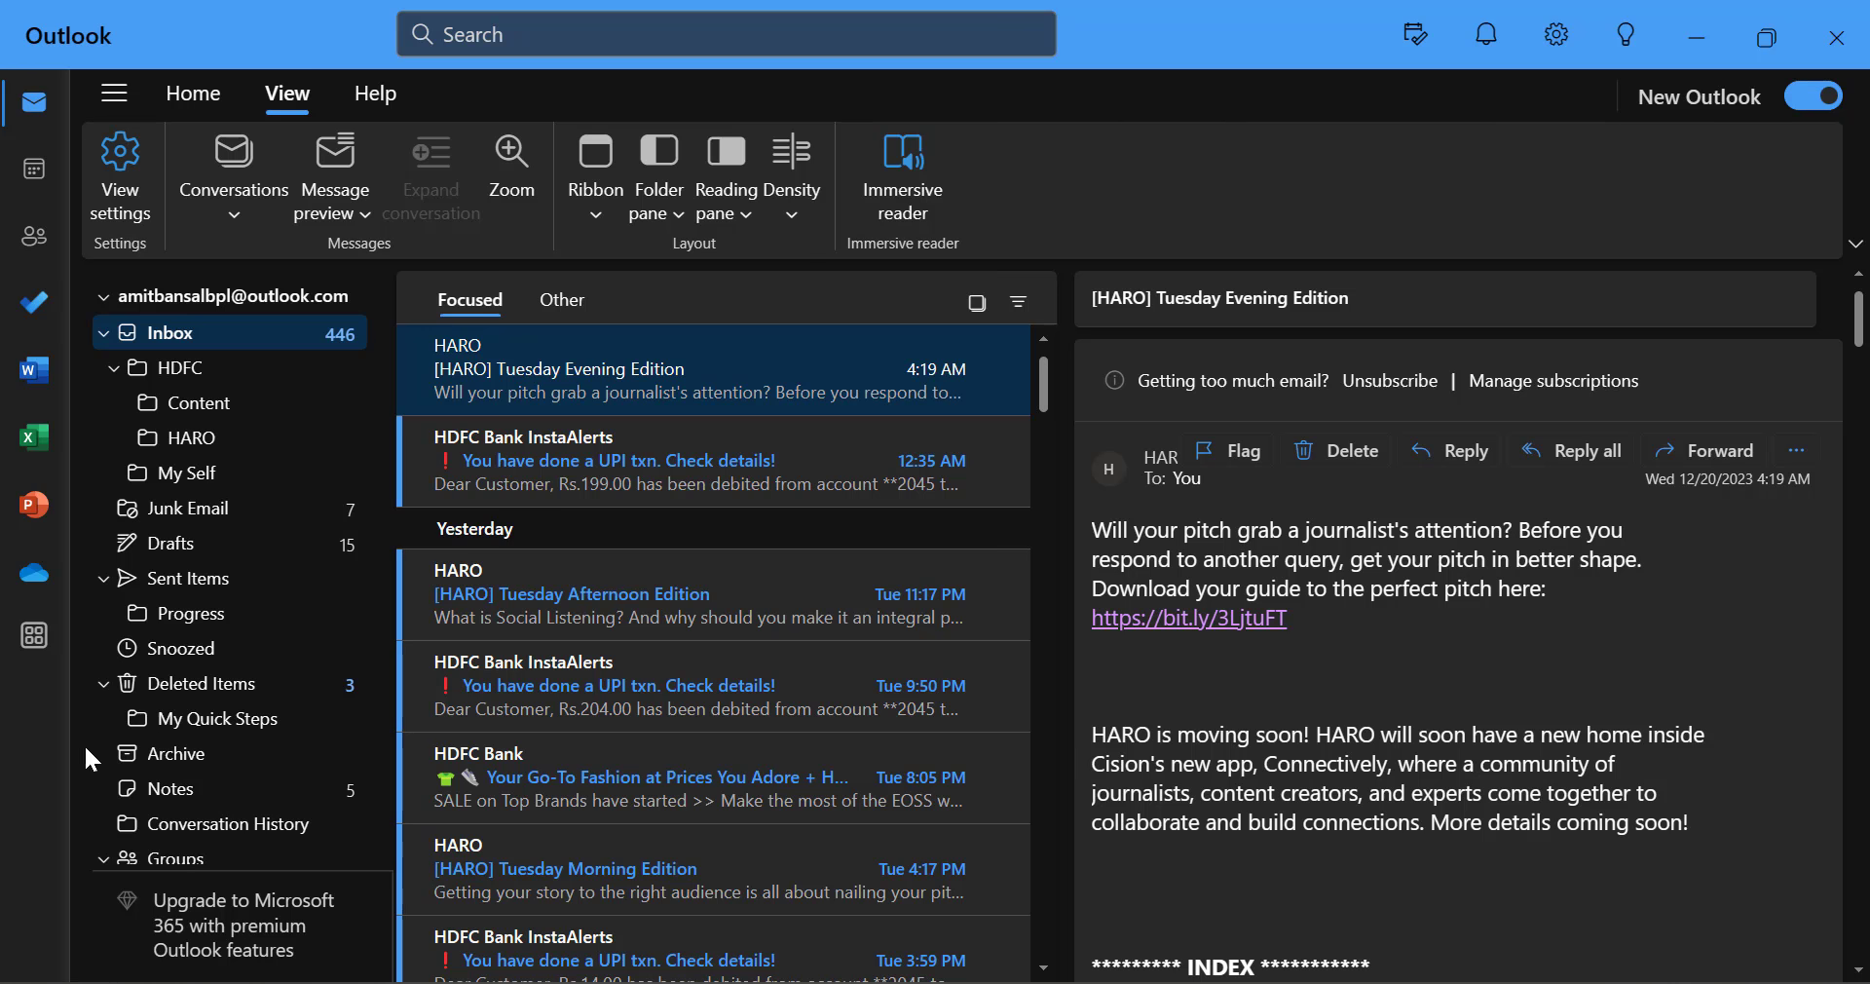